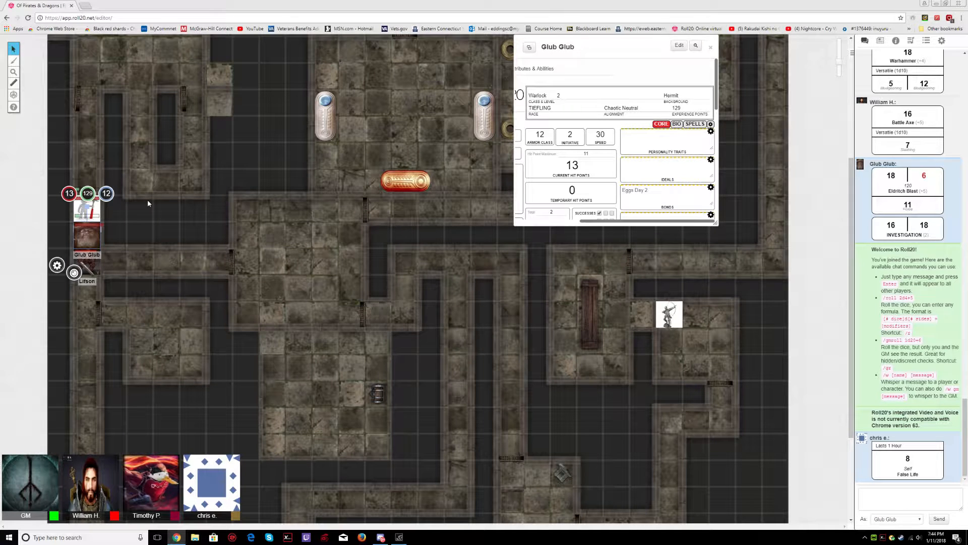
{"action": "mouse_move", "coordinate": [172, 273]}
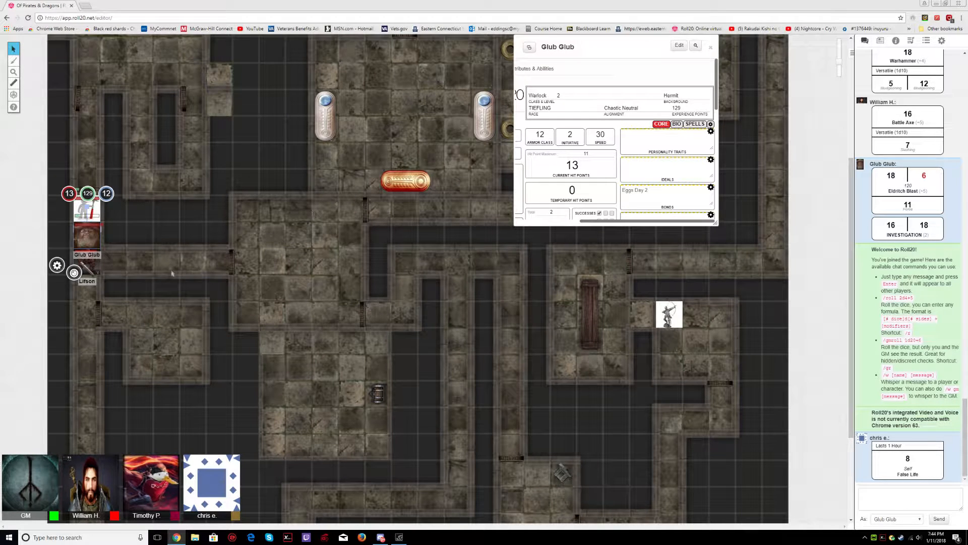
{"action": "mouse_move", "coordinate": [195, 233]}
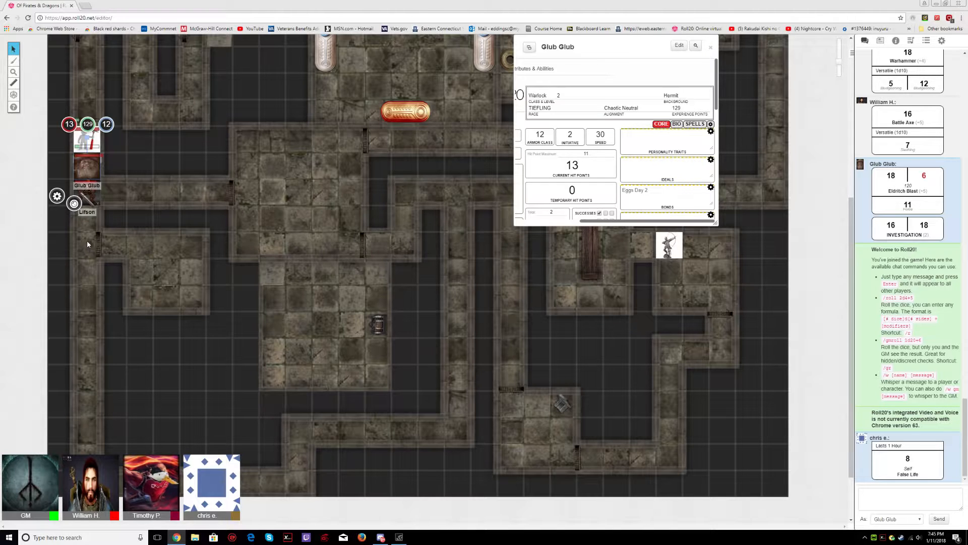
{"action": "mouse_move", "coordinate": [106, 219]}
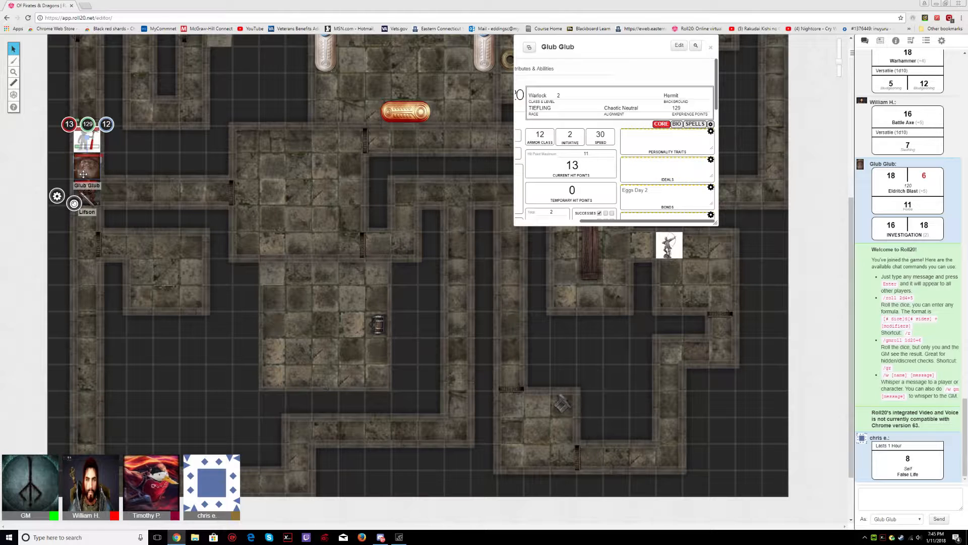
{"action": "mouse_move", "coordinate": [128, 164]}
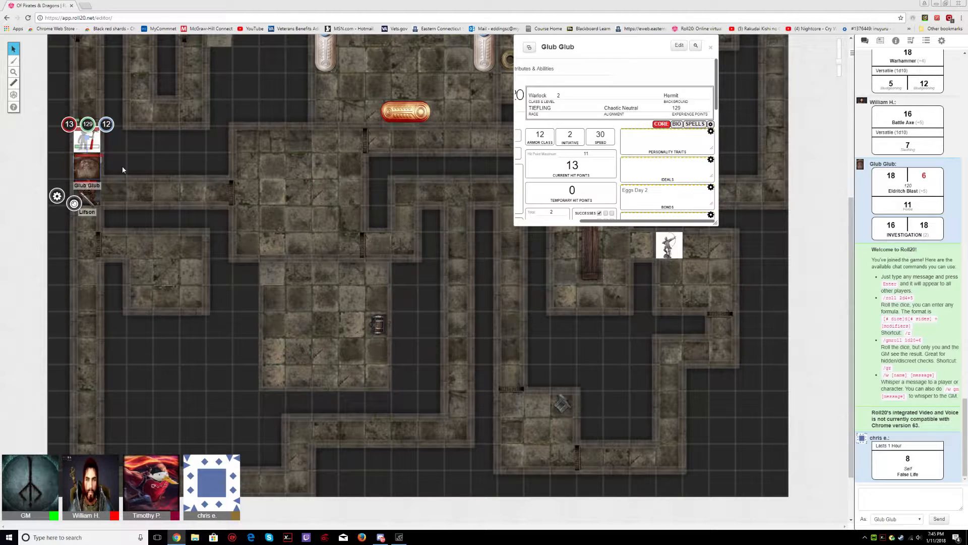
{"action": "mouse_move", "coordinate": [106, 168]}
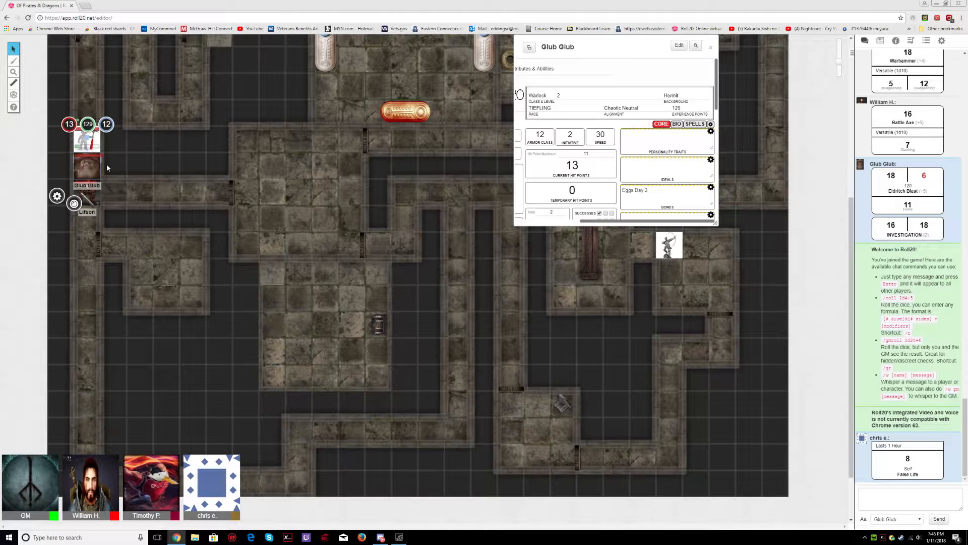
{"action": "mouse_move", "coordinate": [92, 194]}
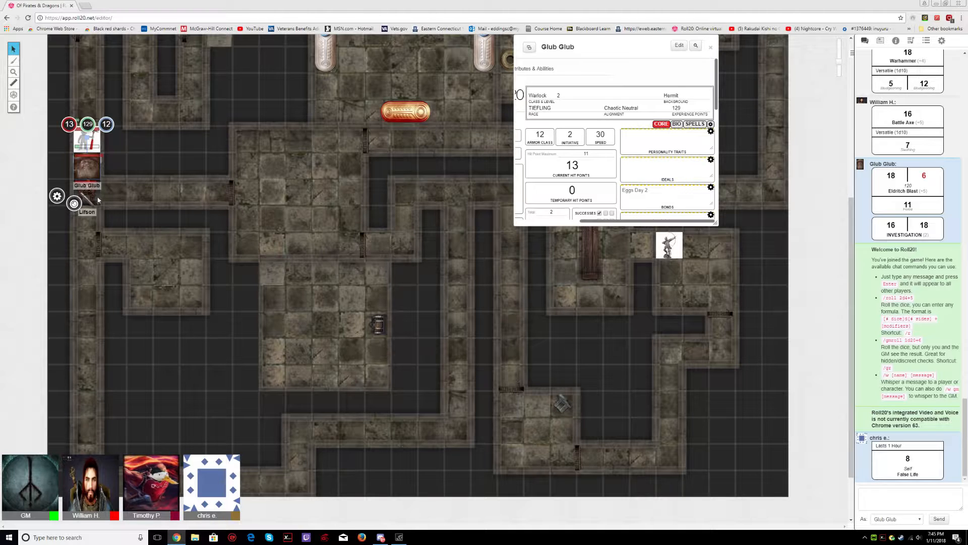
{"action": "mouse_move", "coordinate": [141, 197]}
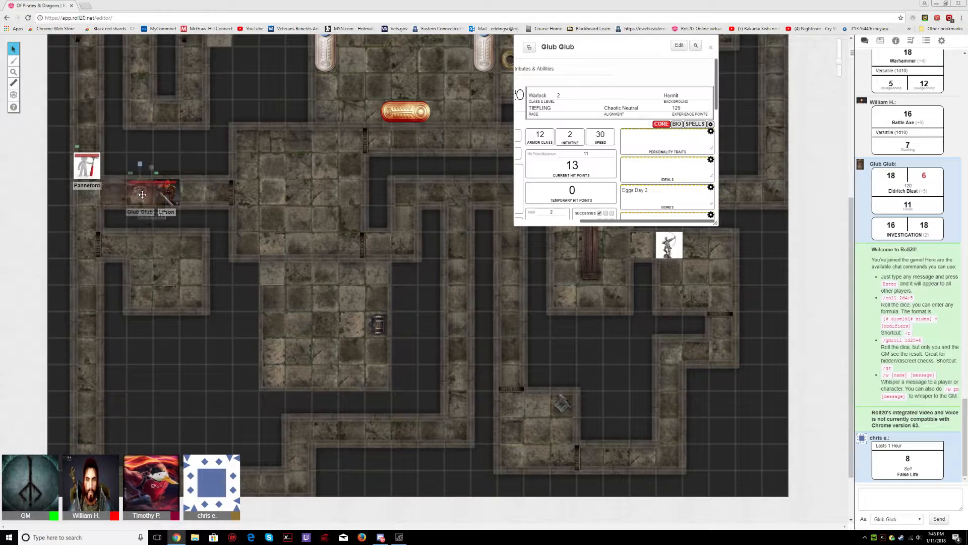
Step: Move Glub Glub's token east along the corridor beside Pennerford and Lilson
{"action": "left_click", "coordinate": [141, 193]}
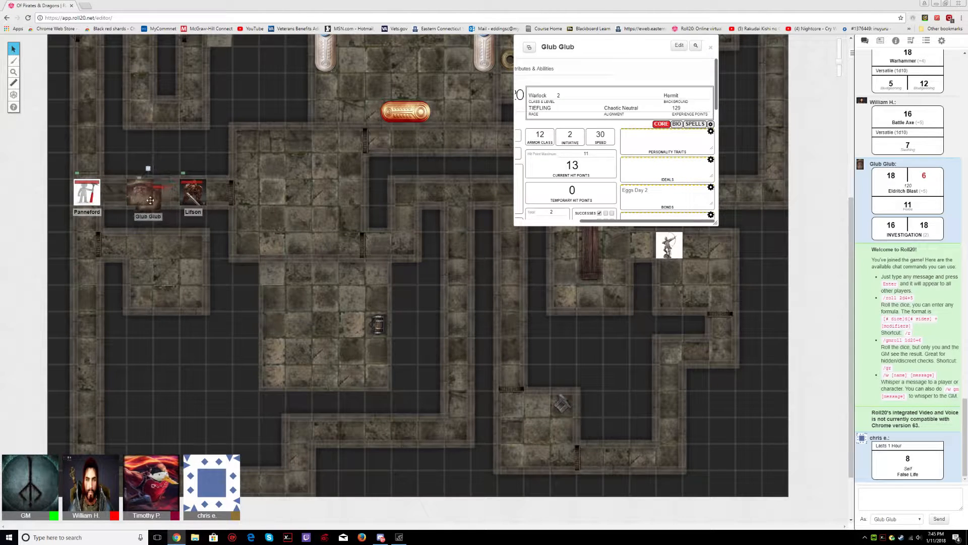
{"action": "left_click", "coordinate": [166, 195]}
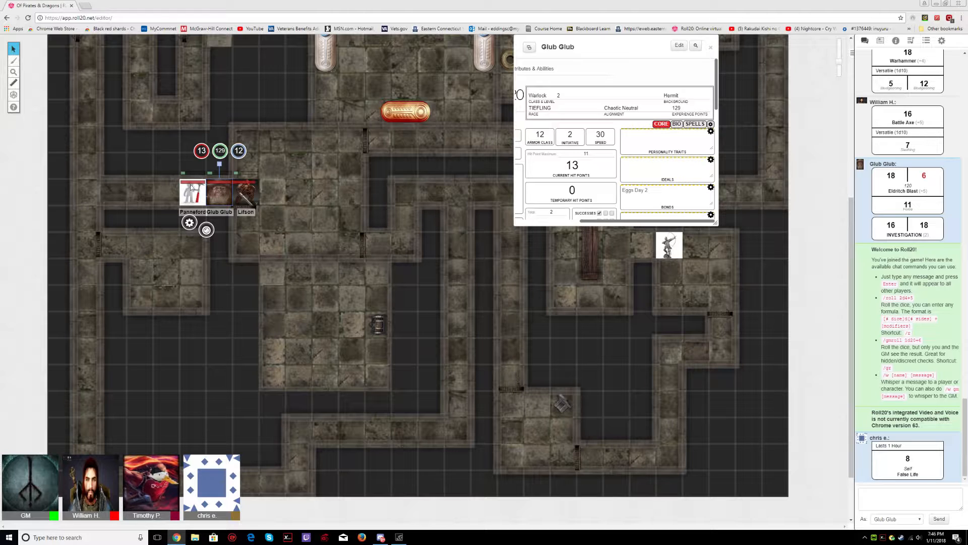
{"action": "mouse_move", "coordinate": [241, 188]}
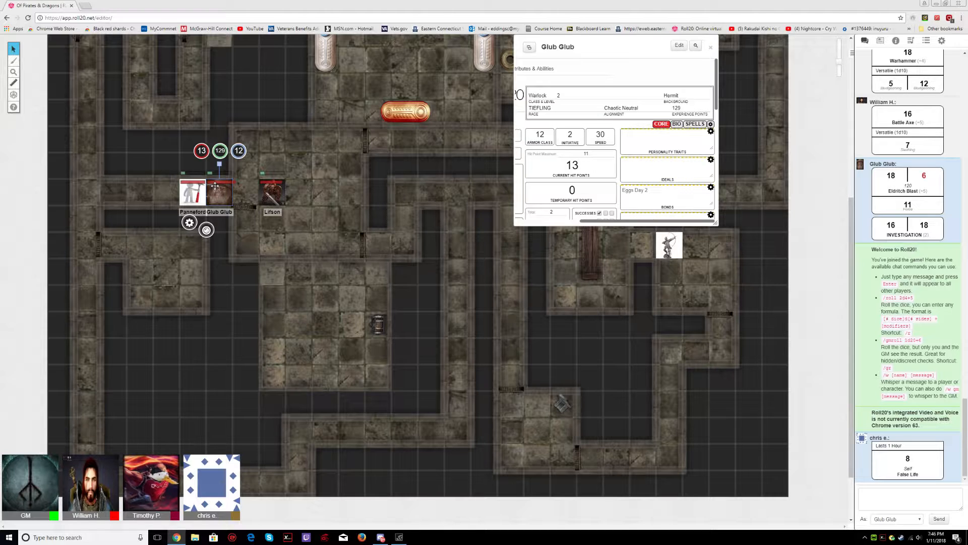
{"action": "mouse_move", "coordinate": [235, 303]}
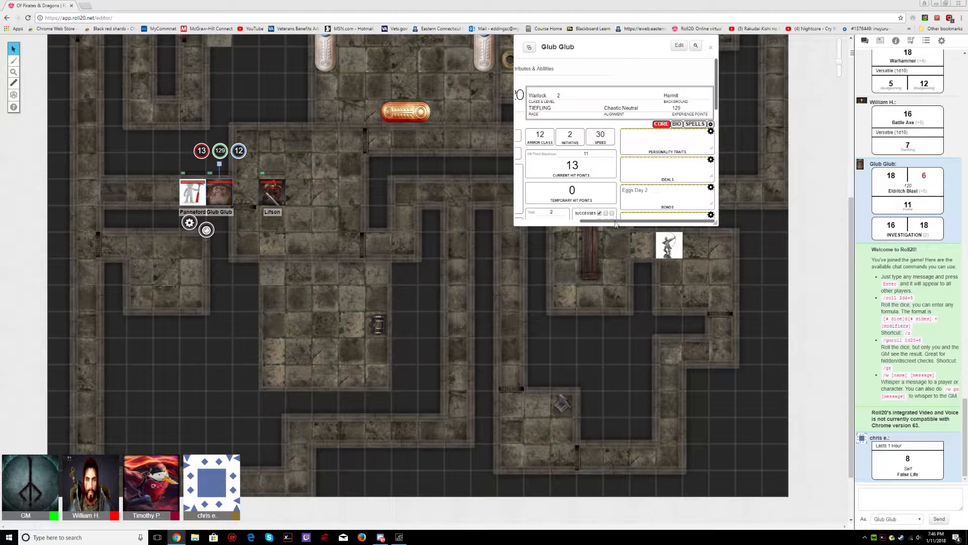
Step: Roll initiative from the sheet so Glub Glub joins the Turn Order tracker
{"action": "left_click", "coordinate": [543, 68]}
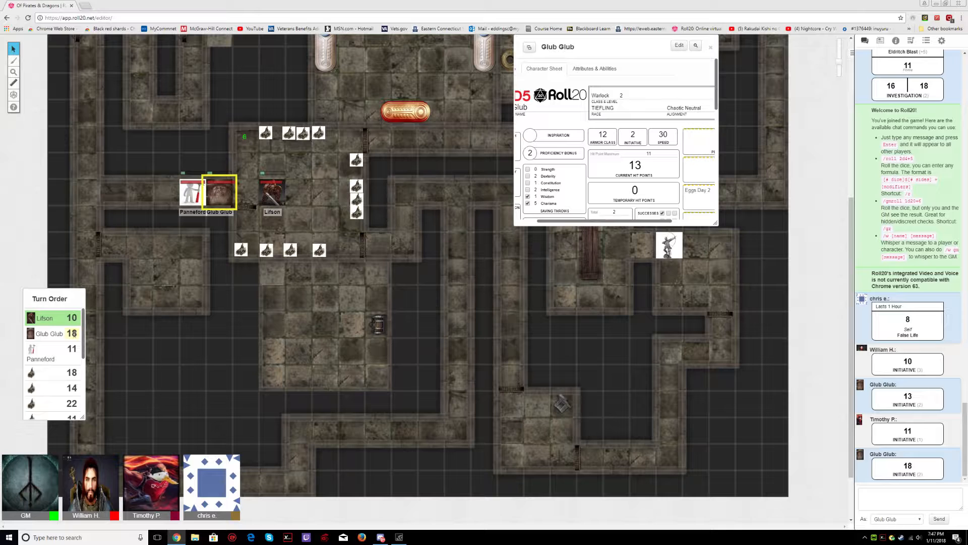
{"action": "left_click", "coordinate": [69, 333]}
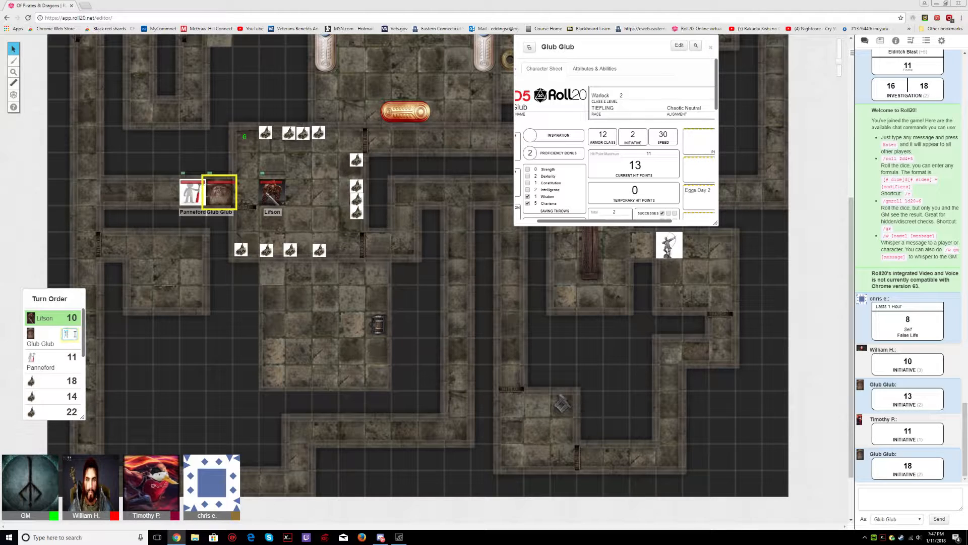
{"action": "type", "text": "13"}
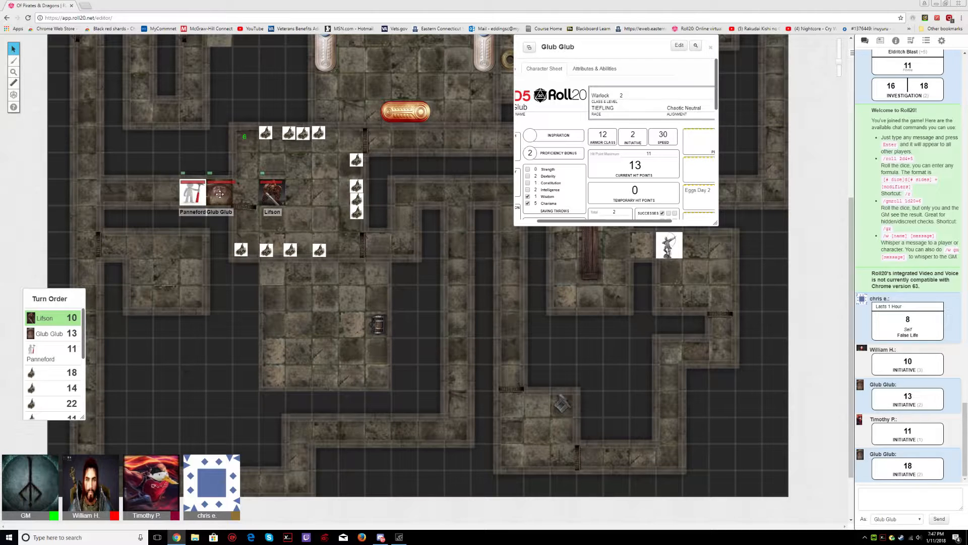
{"action": "mouse_move", "coordinate": [242, 263]}
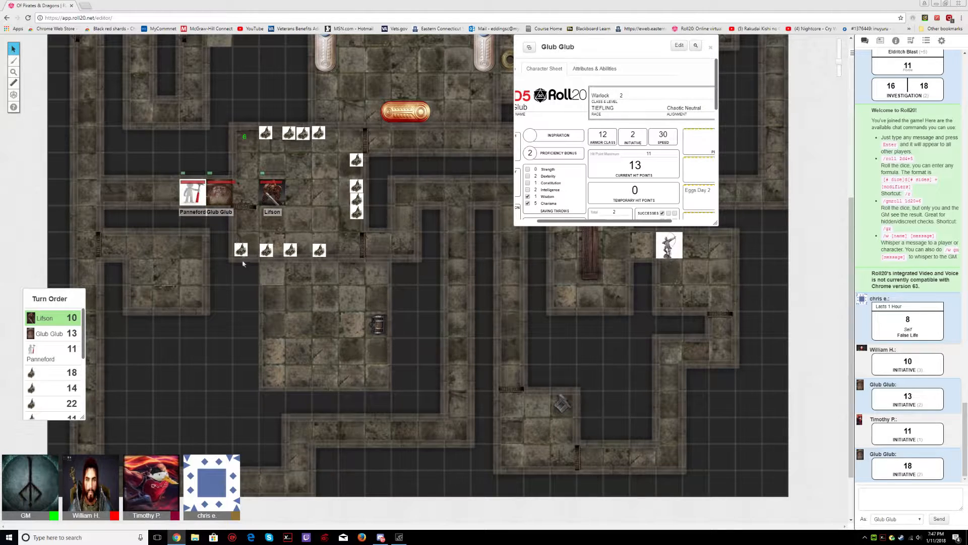
{"action": "left_click", "coordinate": [218, 195]}
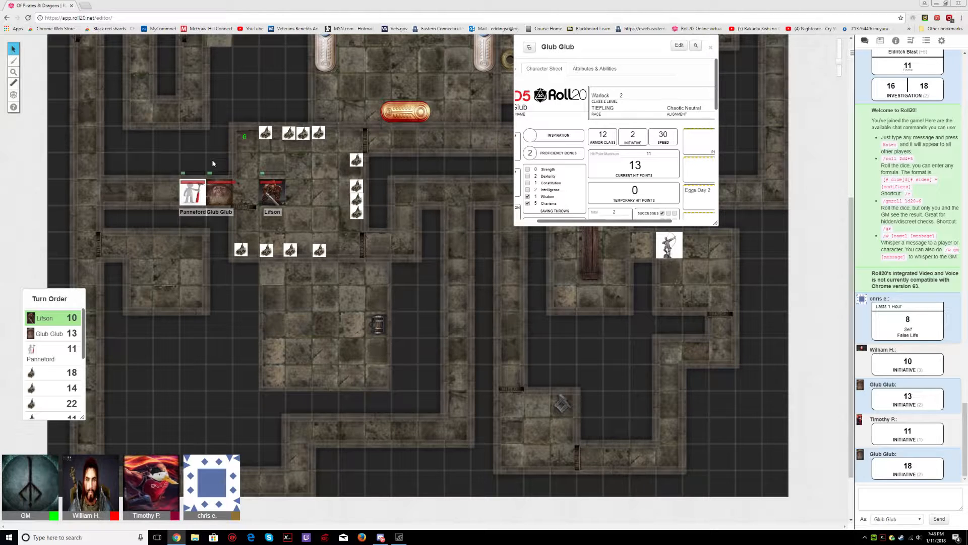
{"action": "left_click", "coordinate": [244, 136]}
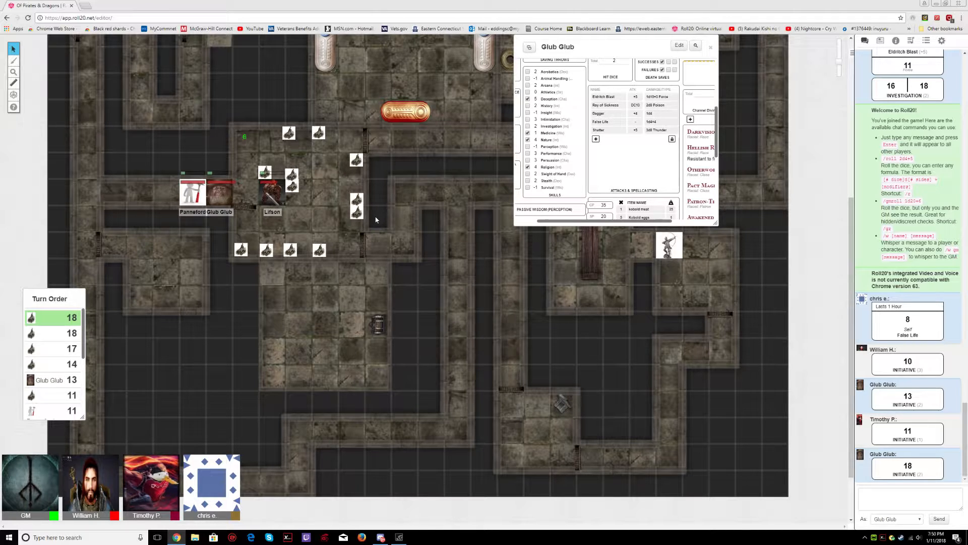
{"action": "mouse_move", "coordinate": [377, 217]}
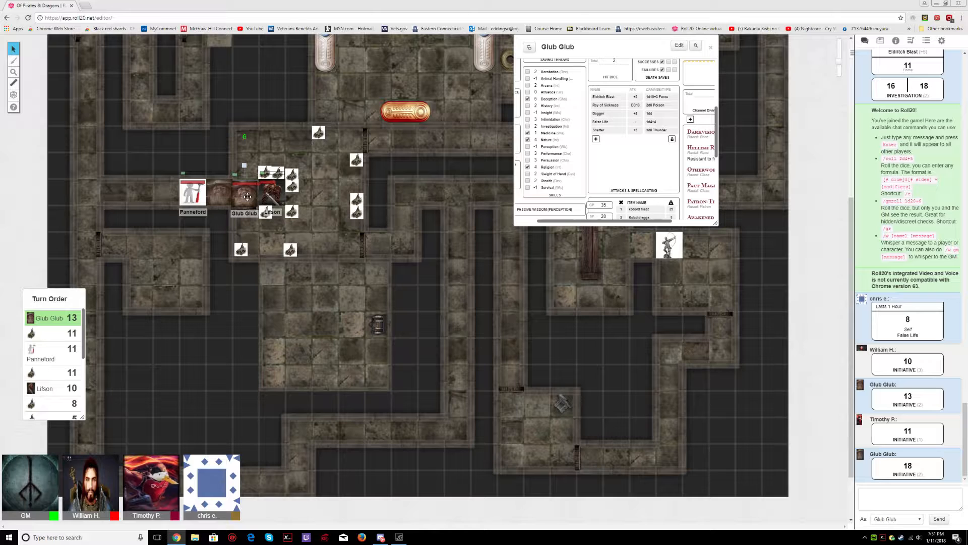
Step: Move Glub Glub's token one square north toward the enemy cluster and deselect it
{"action": "left_click_drag", "start_coordinate": [244, 195], "coordinate": [250, 145]}
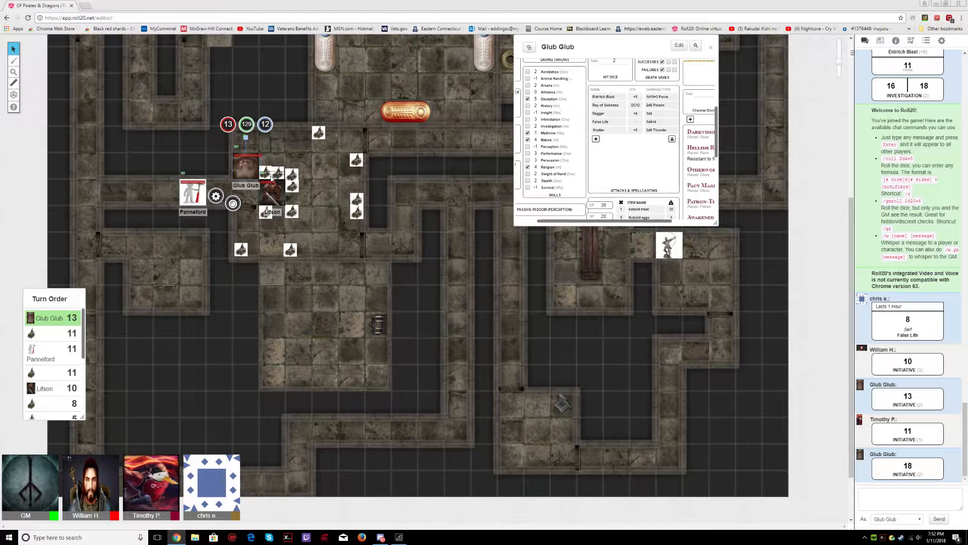
{"action": "left_click", "coordinate": [273, 175]}
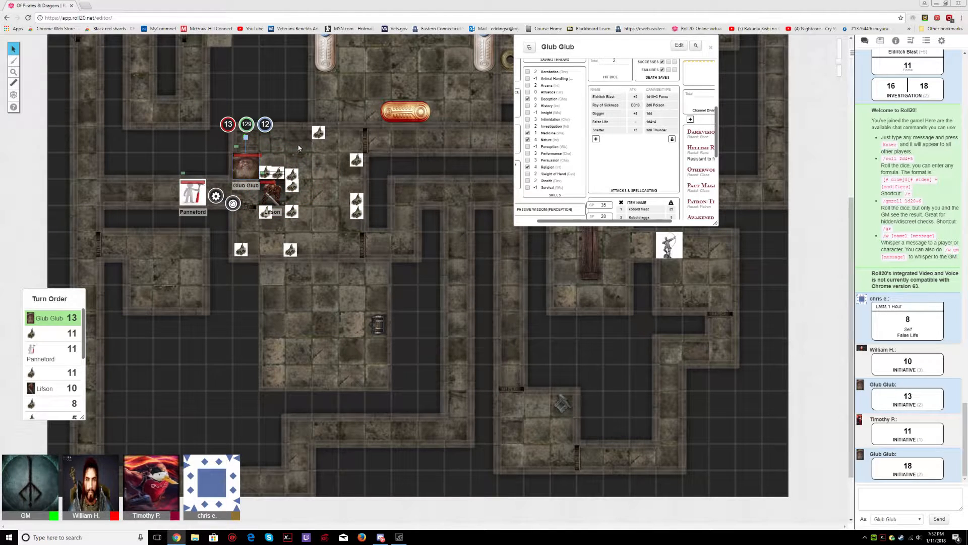
{"action": "left_click", "coordinate": [262, 169]}
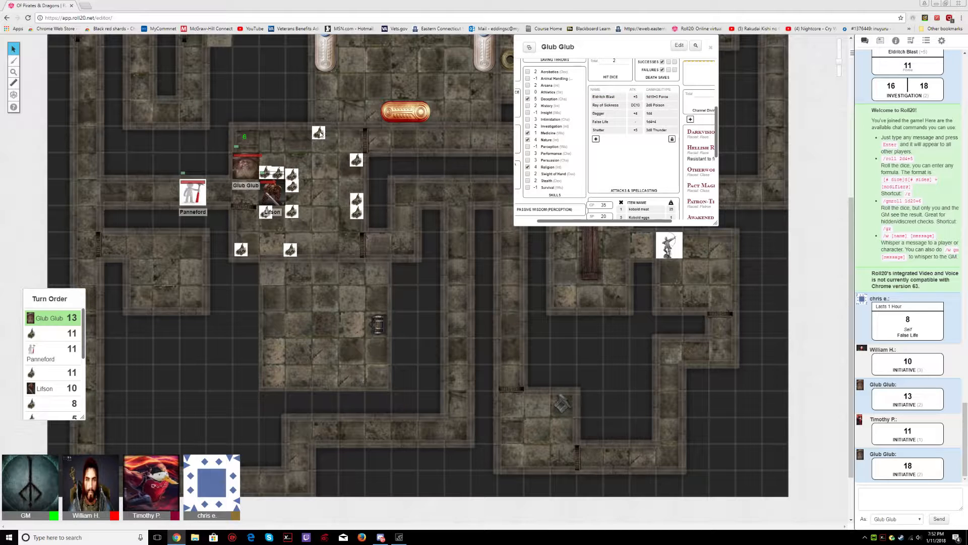
{"action": "left_click", "coordinate": [319, 132]}
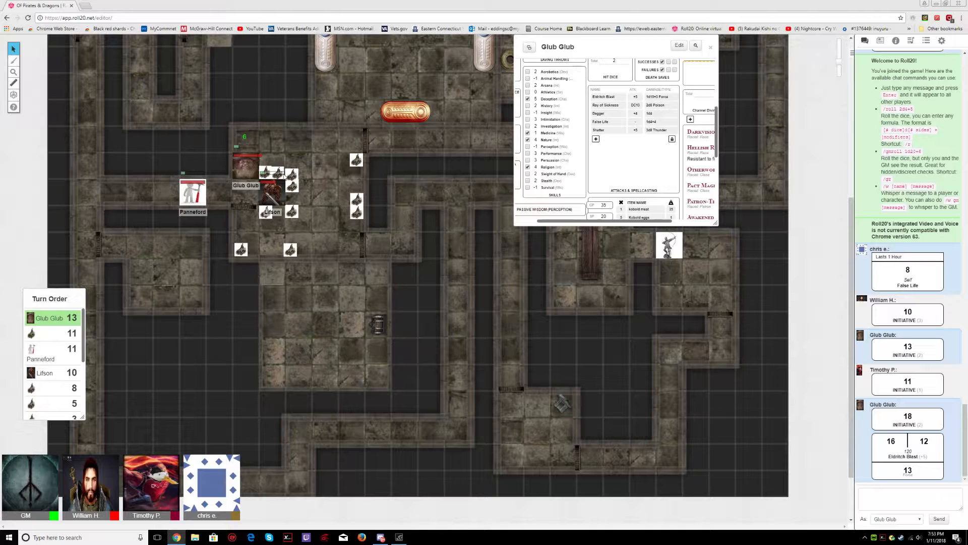
{"action": "mouse_move", "coordinate": [326, 172]}
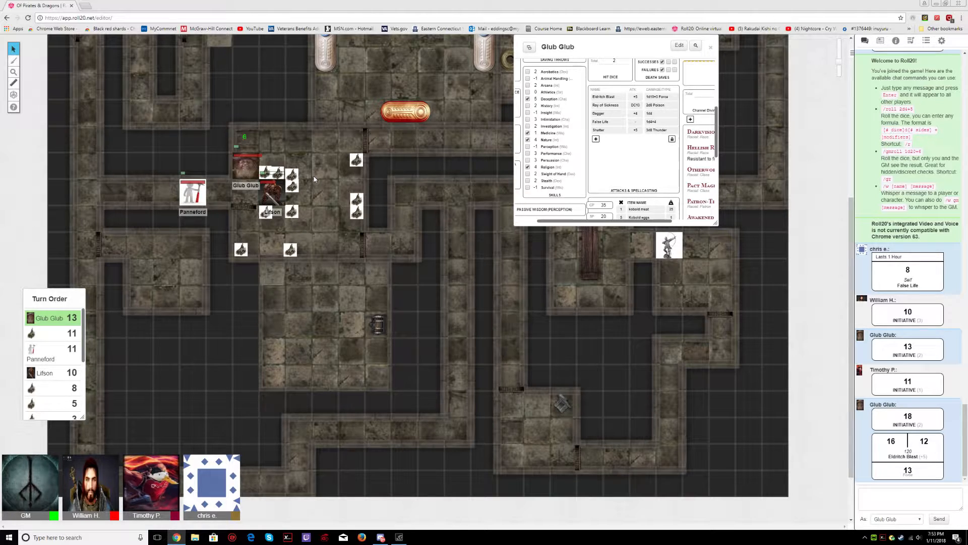
{"action": "mouse_move", "coordinate": [326, 159]}
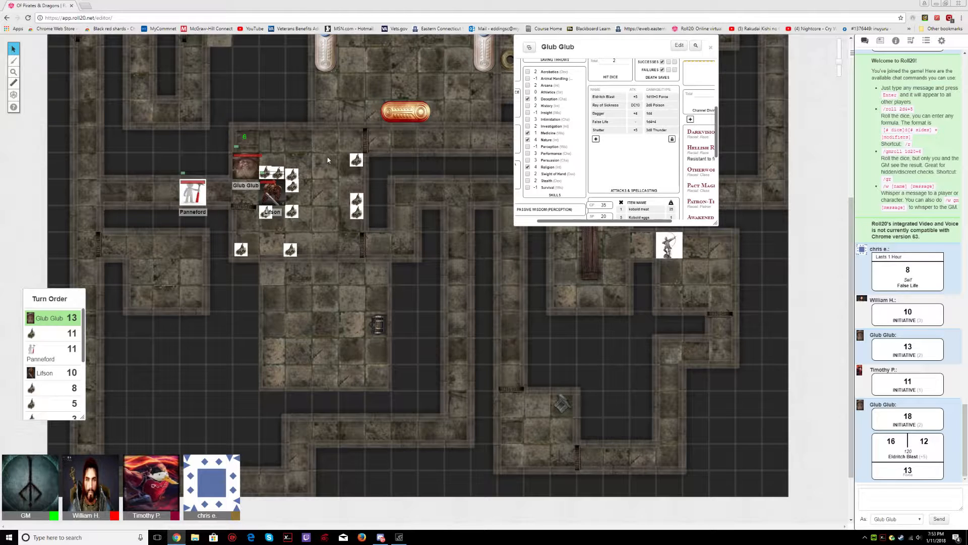
{"action": "mouse_move", "coordinate": [332, 152]}
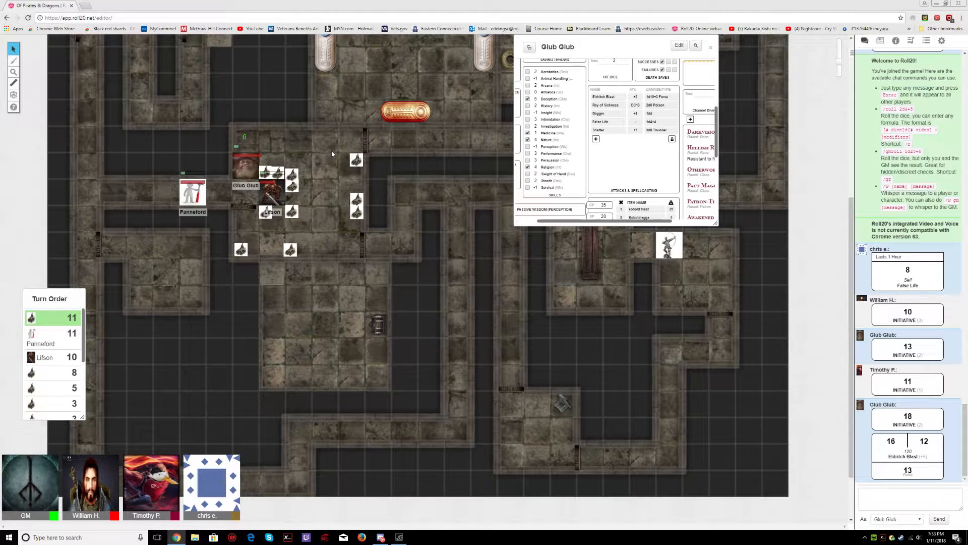
{"action": "mouse_move", "coordinate": [327, 158]}
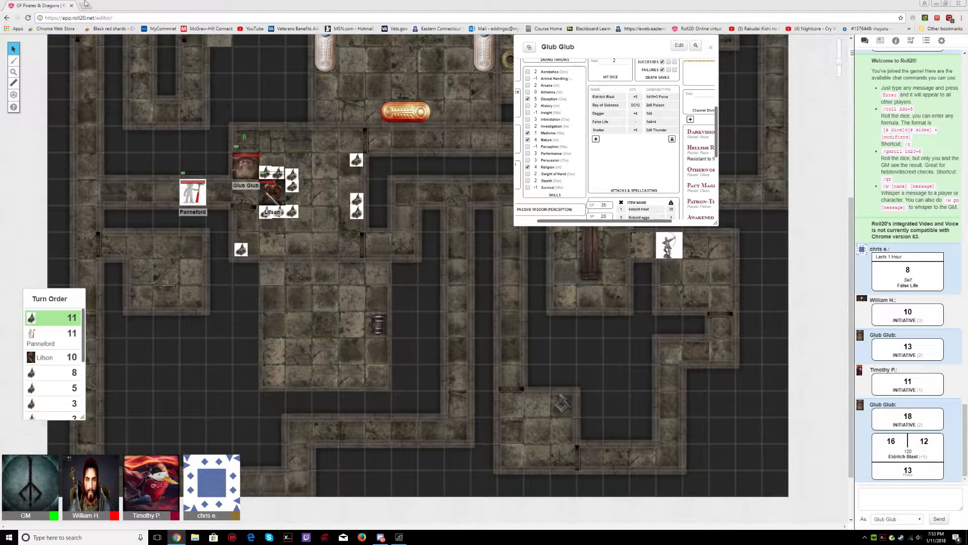
{"action": "mouse_move", "coordinate": [793, 379]}
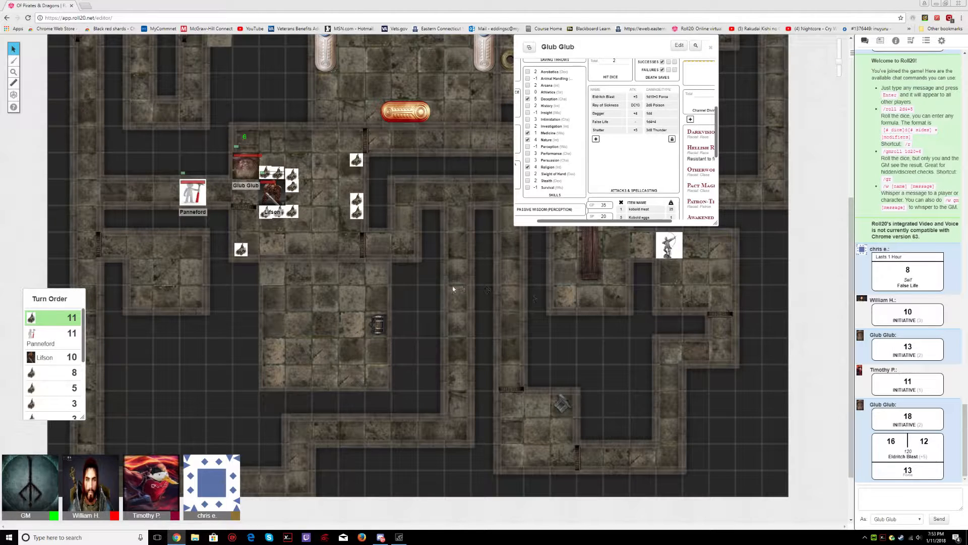
{"action": "mouse_move", "coordinate": [400, 364]}
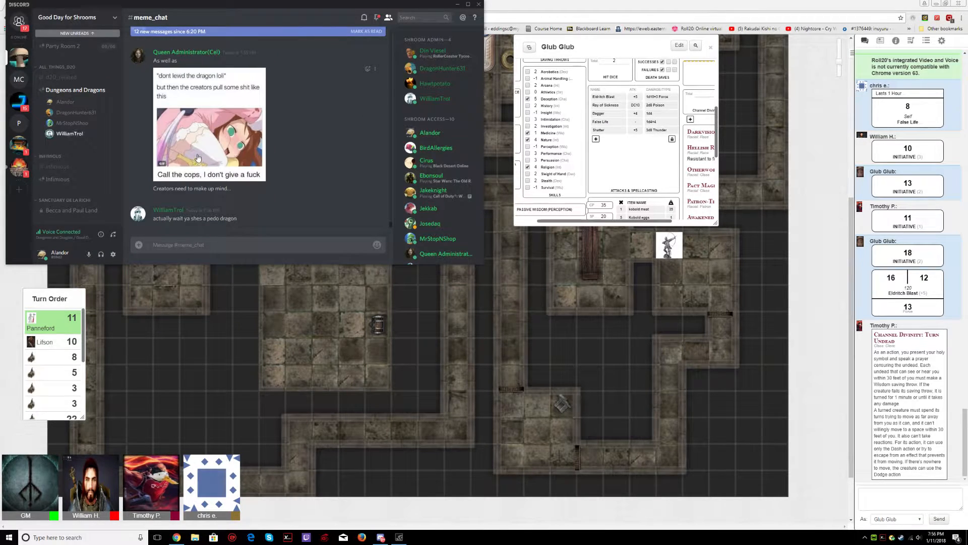
{"action": "mouse_move", "coordinate": [256, 142]}
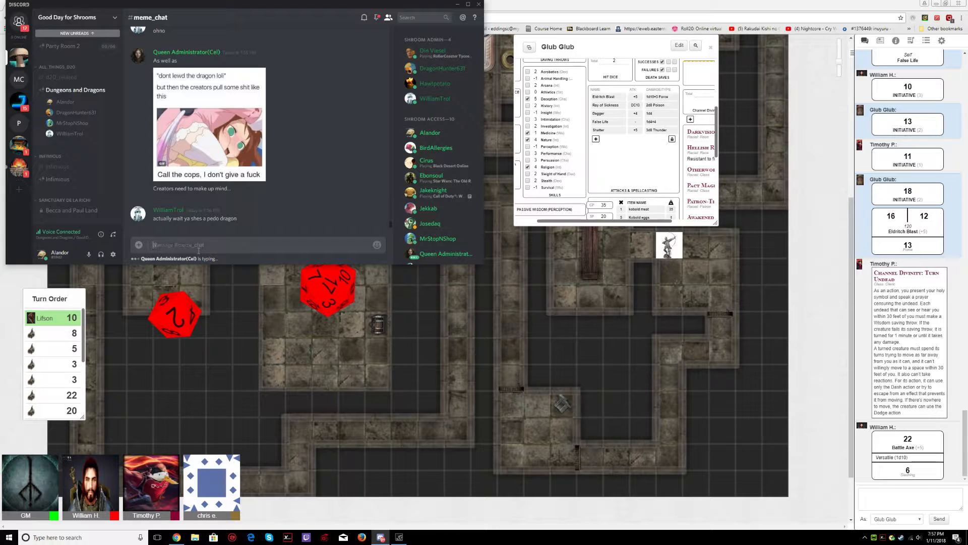
Step: Enter 'dear chris' in chat and roll Glub Glub's Eldritch Blast attack for 13 damage
{"action": "type", "text": "dear chris"}
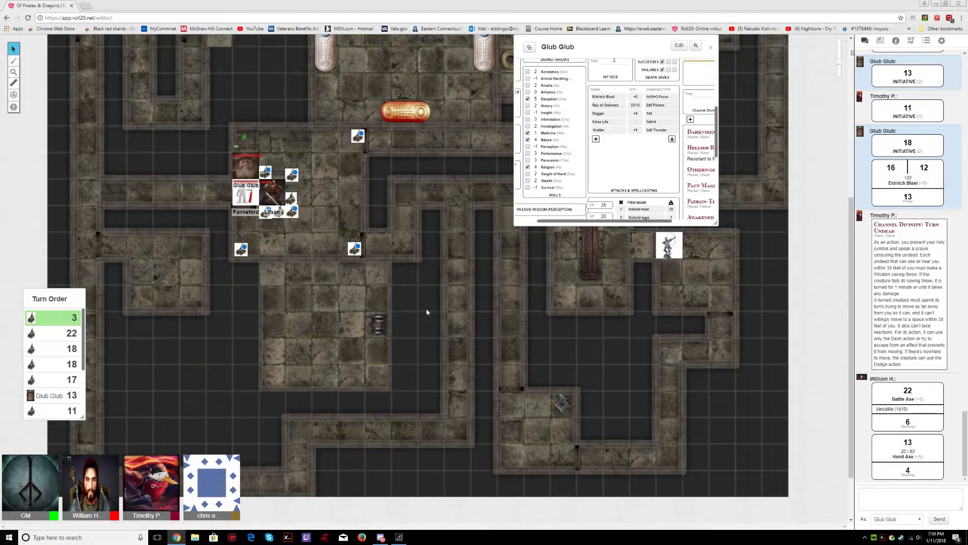
{"action": "left_click", "coordinate": [241, 249]}
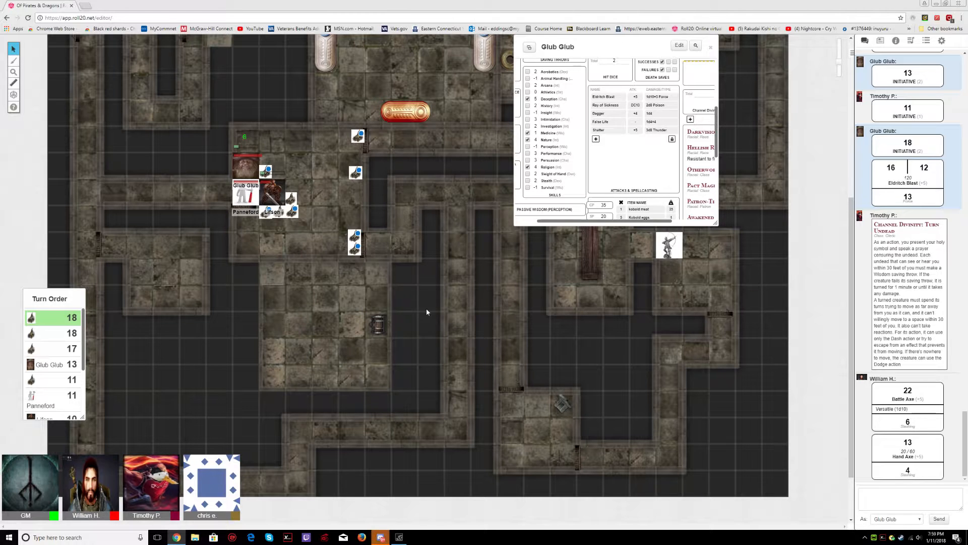
Step: Reposition a skeleton token as the enemy and ally turns play through to Glub Glub
{"action": "left_click", "coordinate": [354, 172]}
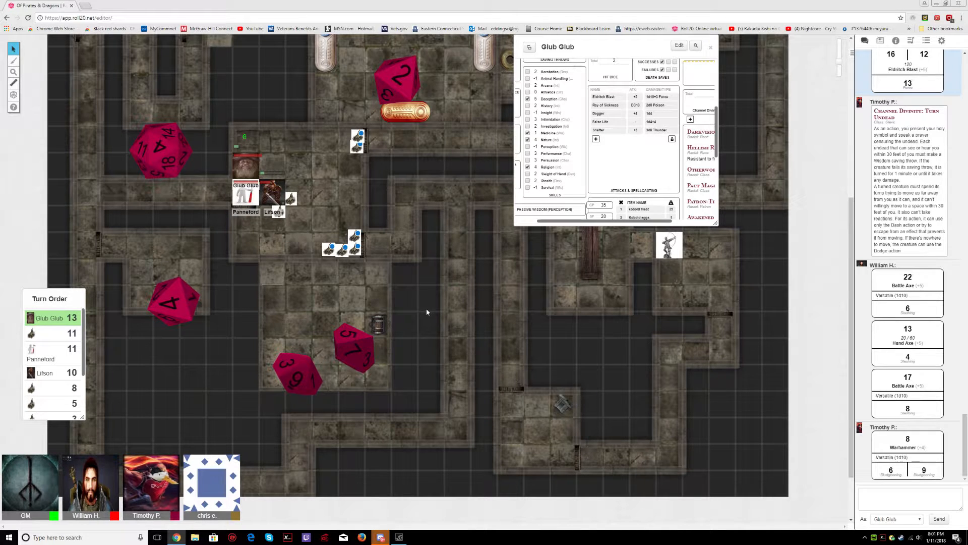
{"action": "mouse_move", "coordinate": [284, 134]}
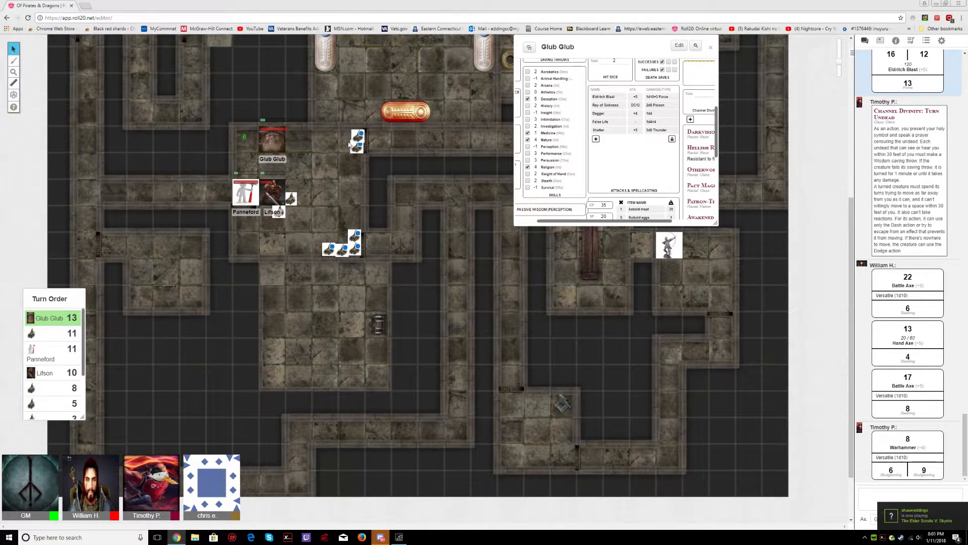
{"action": "mouse_move", "coordinate": [354, 141]}
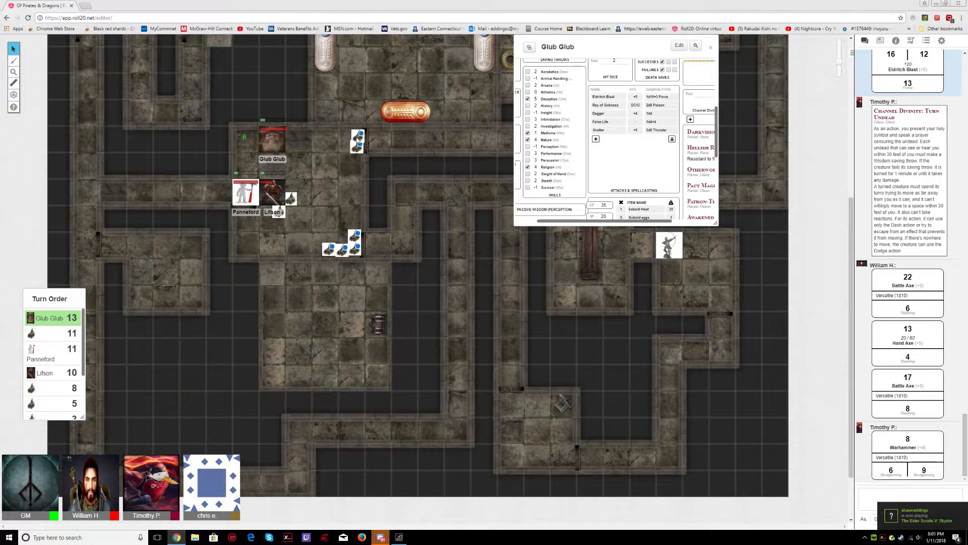
Step: Move Glub Glub up the corridor and roll Eldritch Blast (24 to hit, 7 damage)
{"action": "left_click", "coordinate": [357, 140]}
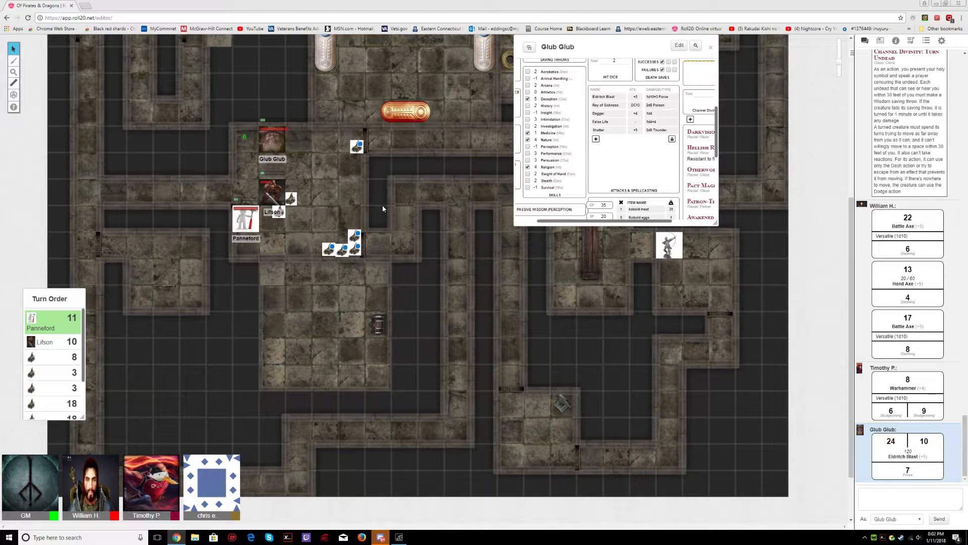
{"action": "left_click", "coordinate": [282, 210]}
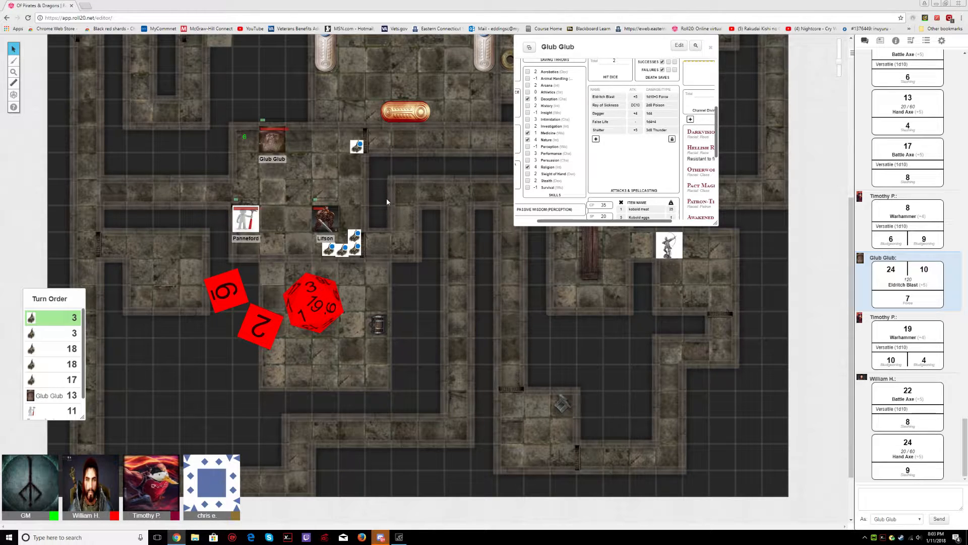
Step: Move Lilson's token beside the skeletons as the round cycles back to Glub Glub
{"action": "left_click", "coordinate": [329, 248]}
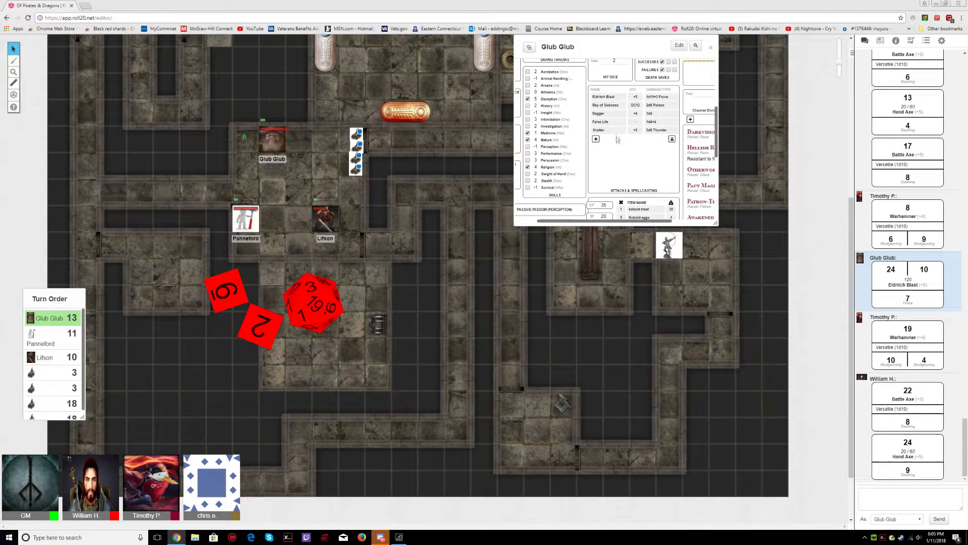
{"action": "mouse_move", "coordinate": [605, 105]}
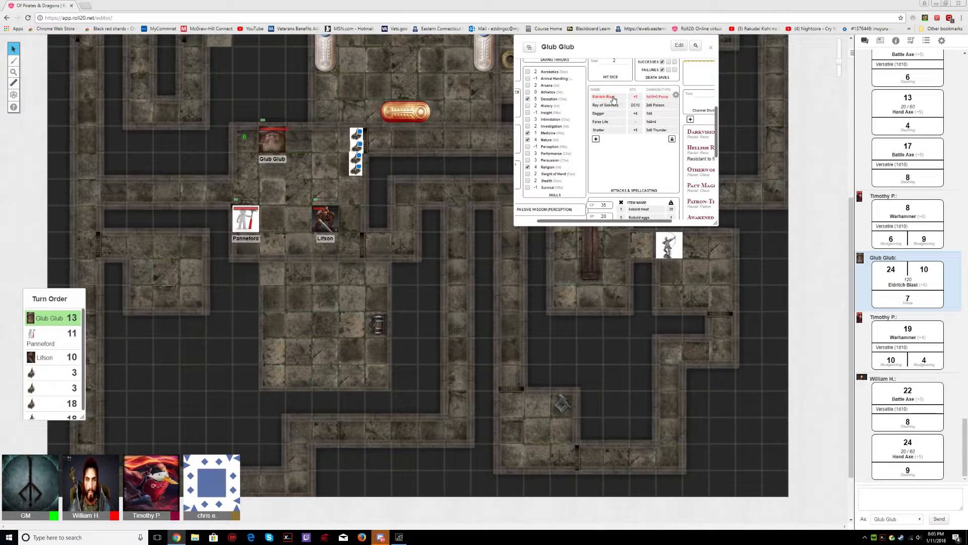
{"action": "left_click", "coordinate": [605, 97]}
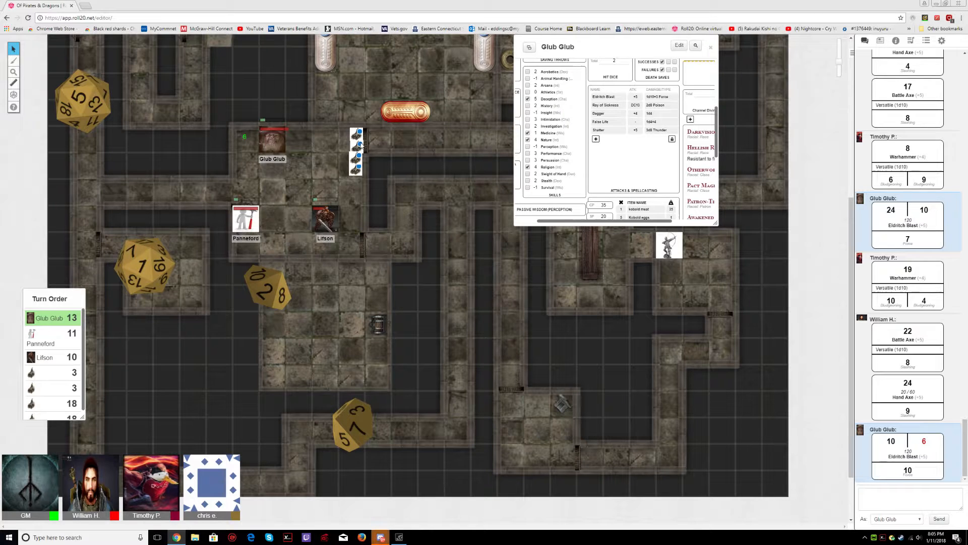
{"action": "mouse_move", "coordinate": [319, 186]}
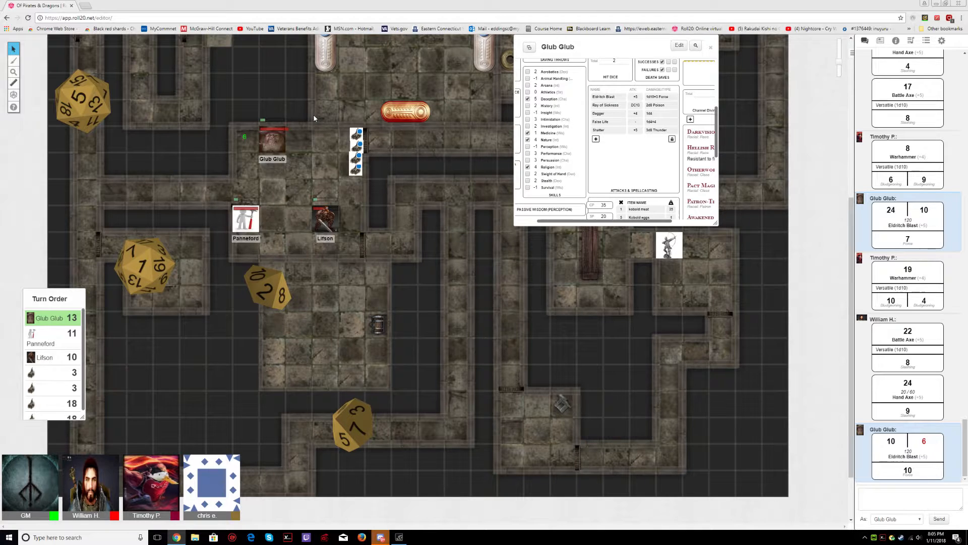
{"action": "mouse_move", "coordinate": [317, 122]}
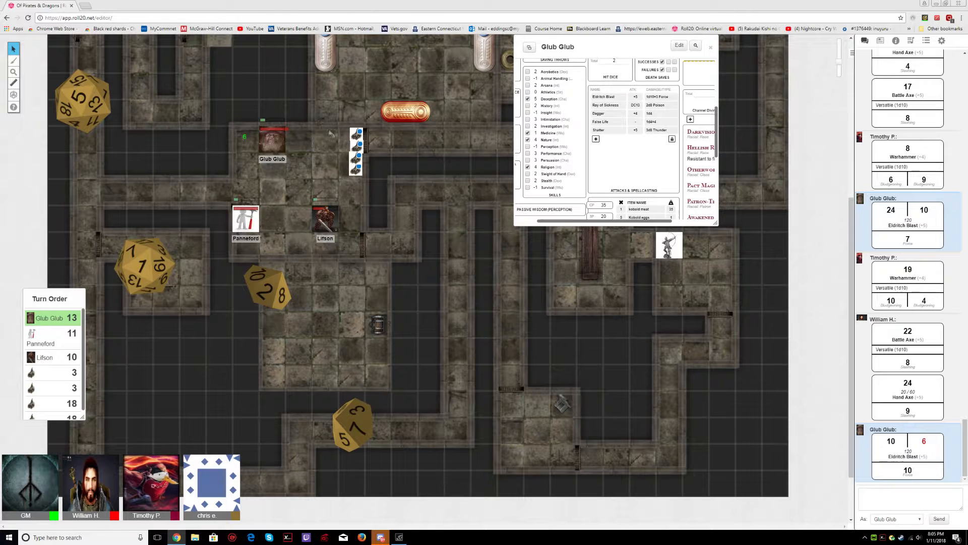
{"action": "mouse_move", "coordinate": [400, 209]}
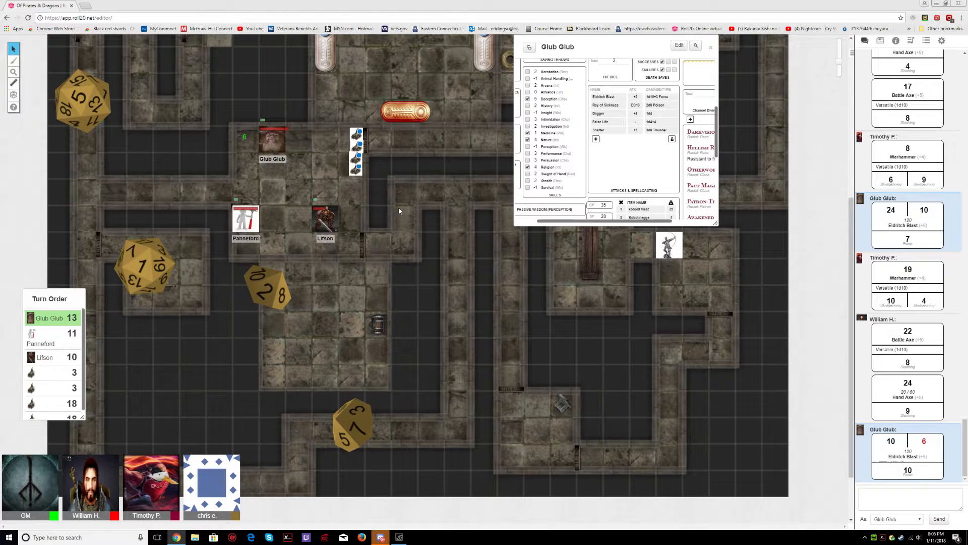
{"action": "mouse_move", "coordinate": [398, 209]}
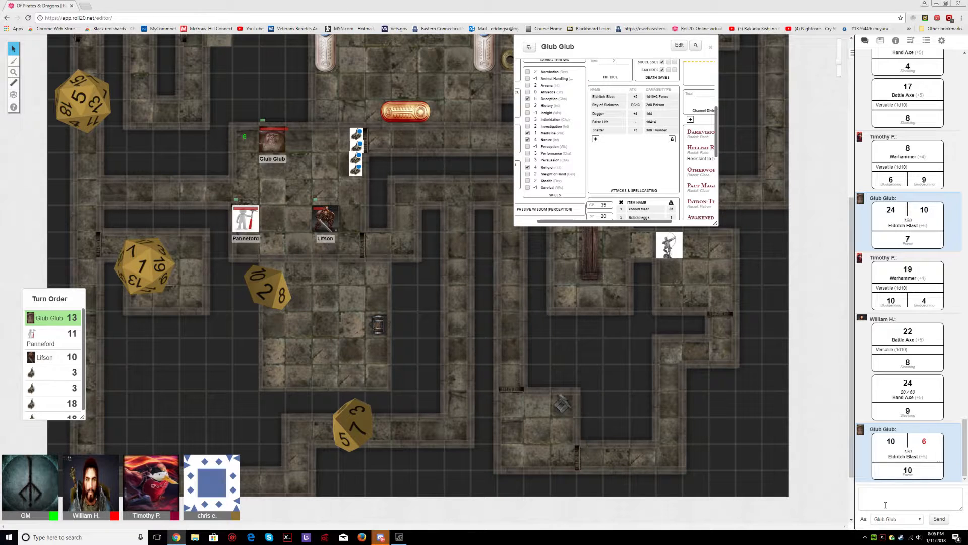
Step: Roll 1d4 for Glub Glub in the chat box, coming up 1
{"action": "left_click", "coordinate": [907, 498]}
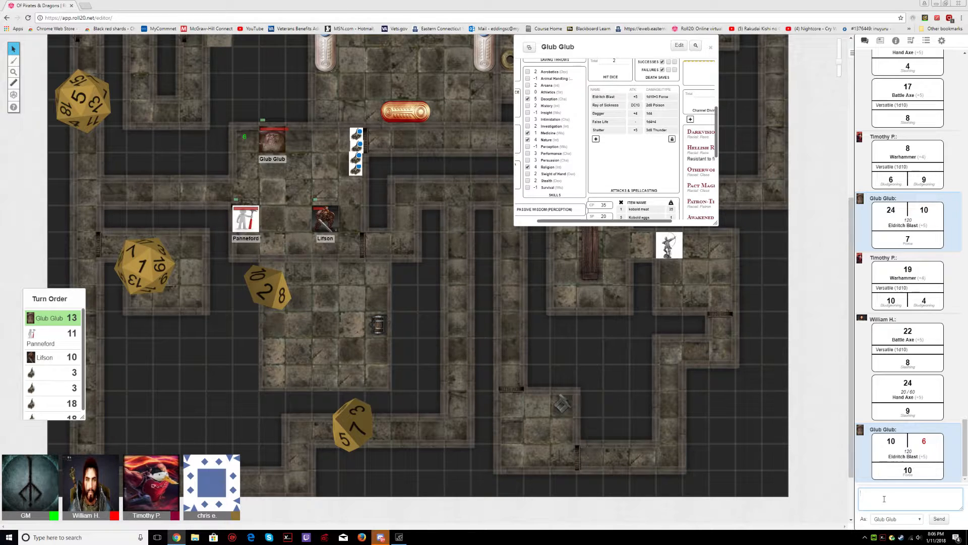
{"action": "type", "text": "/roll"}
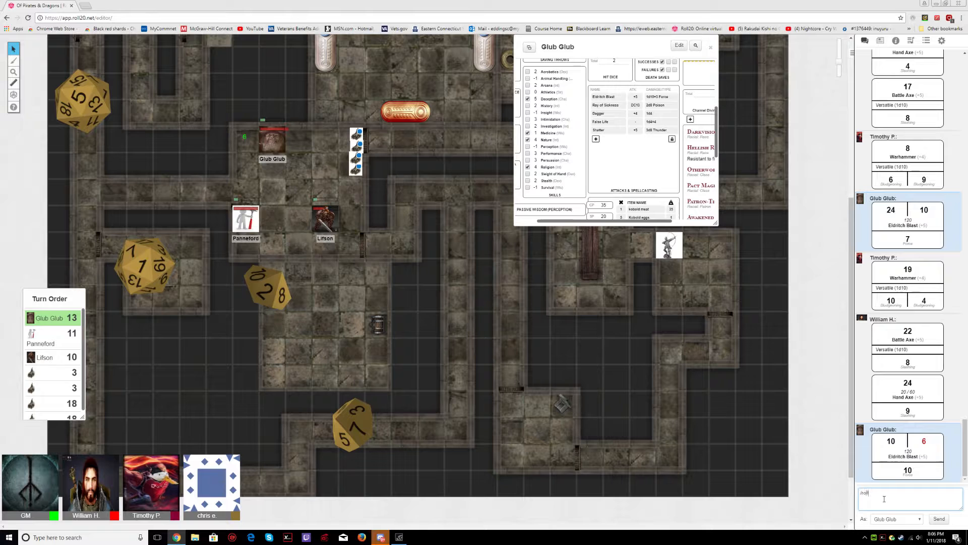
{"action": "type", "text": "1d"}
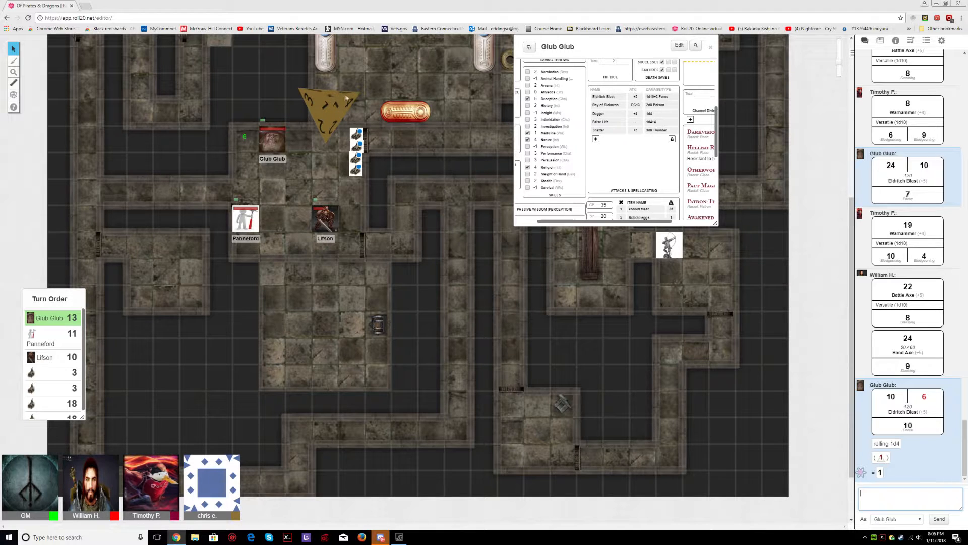
{"action": "mouse_move", "coordinate": [331, 119]}
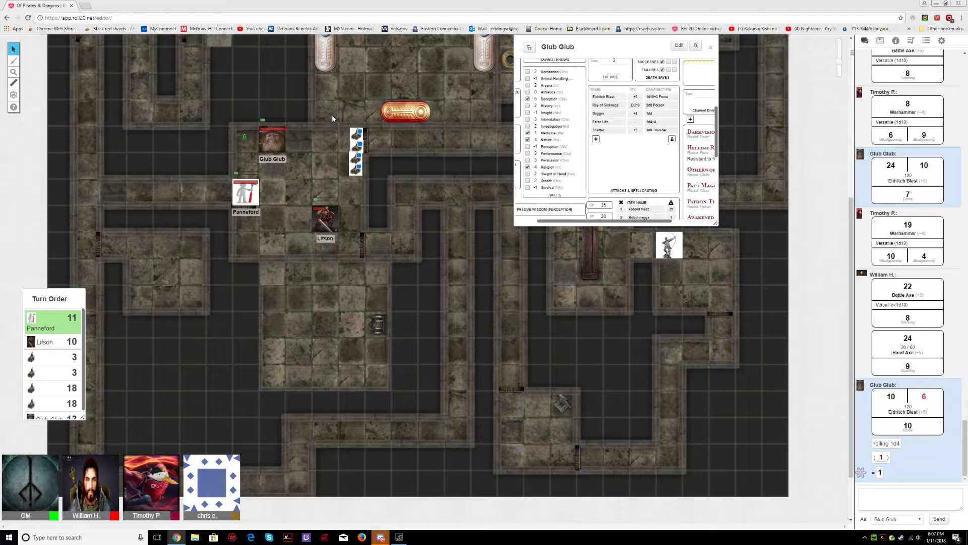
Step: Move Panneford's token beside Glub Glub and roll the warhammer attack (23, 6 damage)
{"action": "left_click_drag", "start_coordinate": [246, 191], "coordinate": [271, 170]}
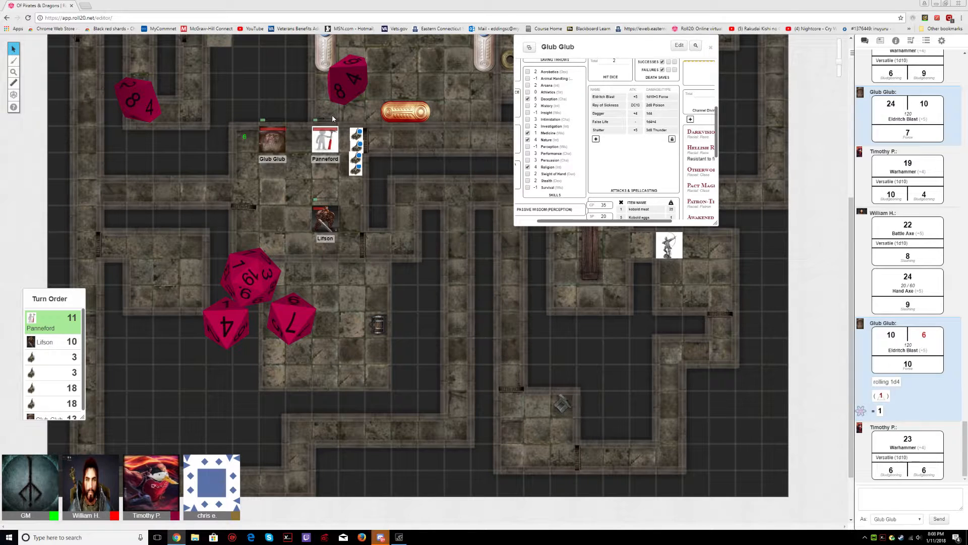
{"action": "left_click", "coordinate": [359, 146]}
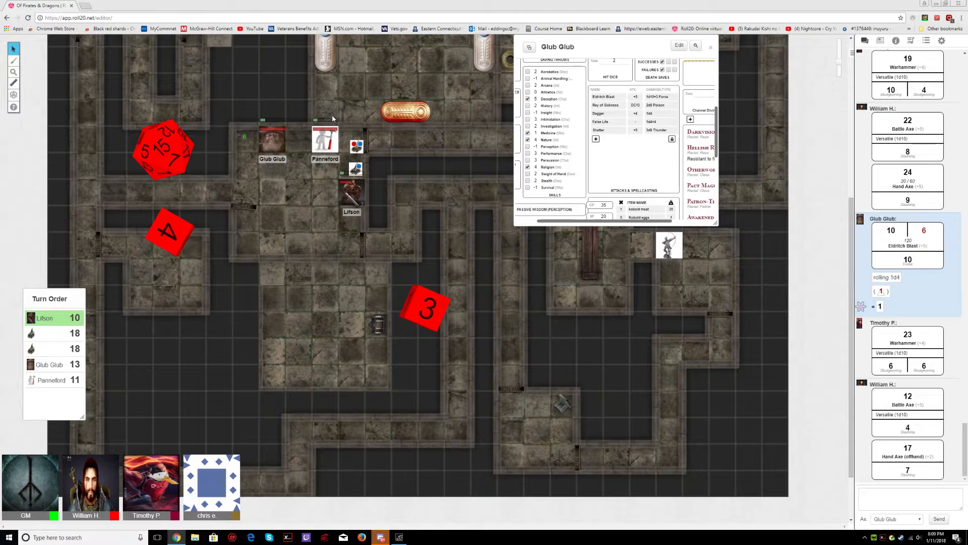
Step: Place the skeleton token west of Glub Glub, then bring up the Discord chat
{"action": "left_click", "coordinate": [355, 168]}
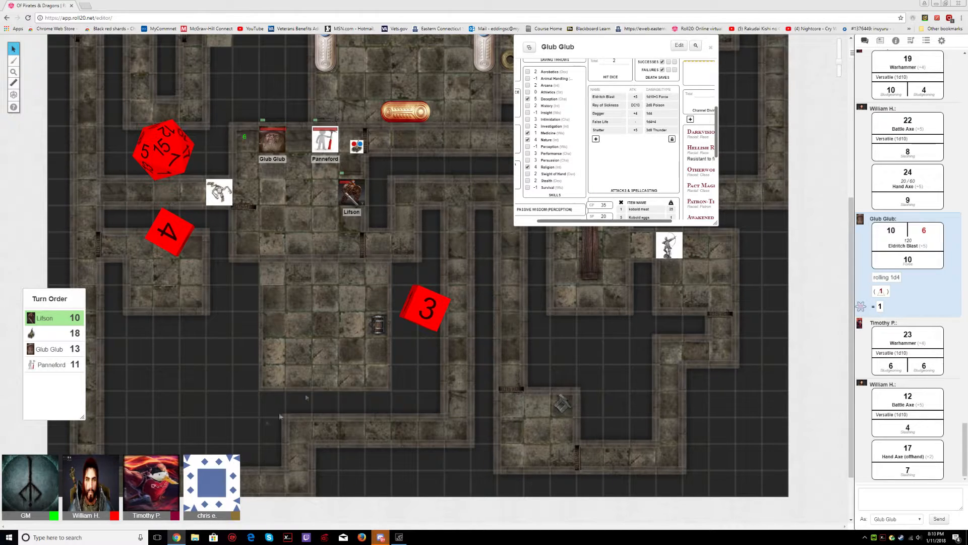
{"action": "left_click", "coordinate": [380, 536]}
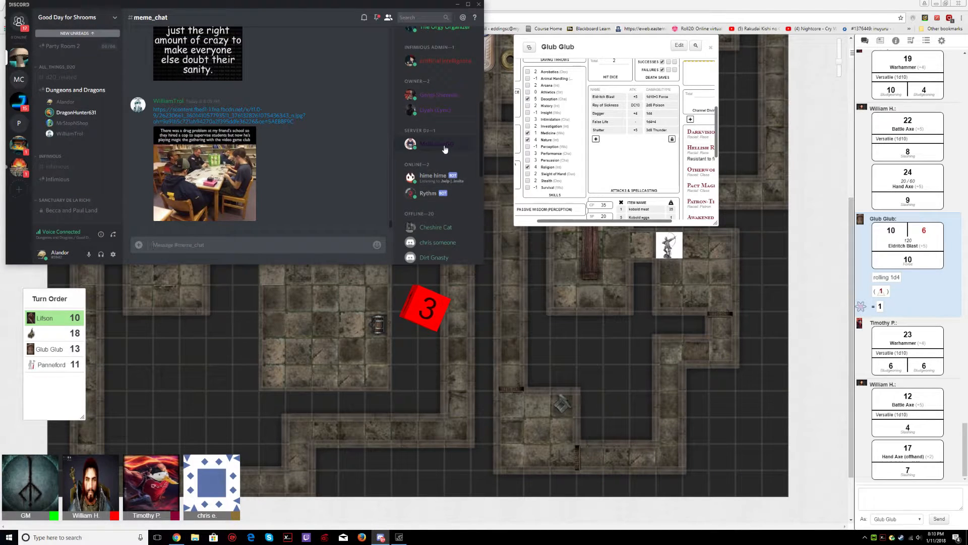
{"action": "right_click", "coordinate": [436, 144]}
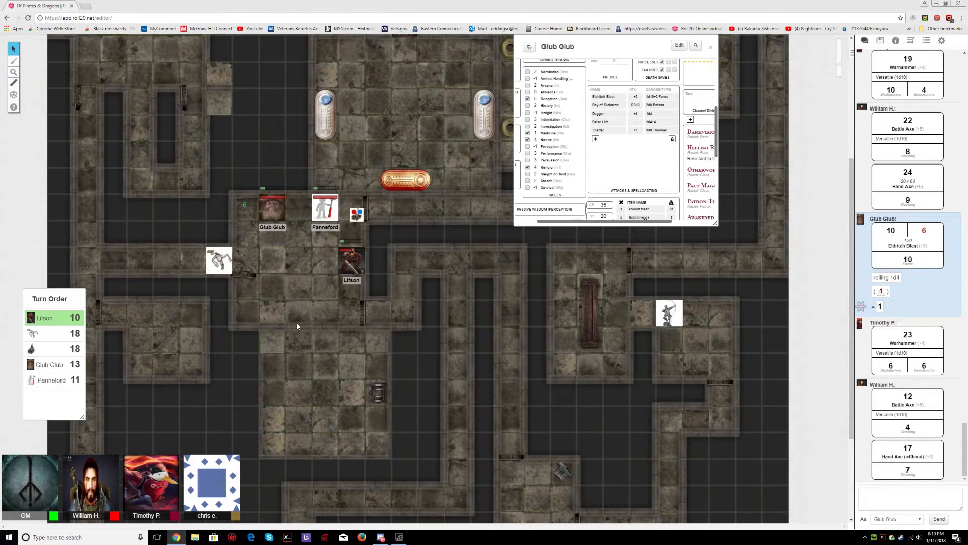
{"action": "mouse_move", "coordinate": [259, 299]}
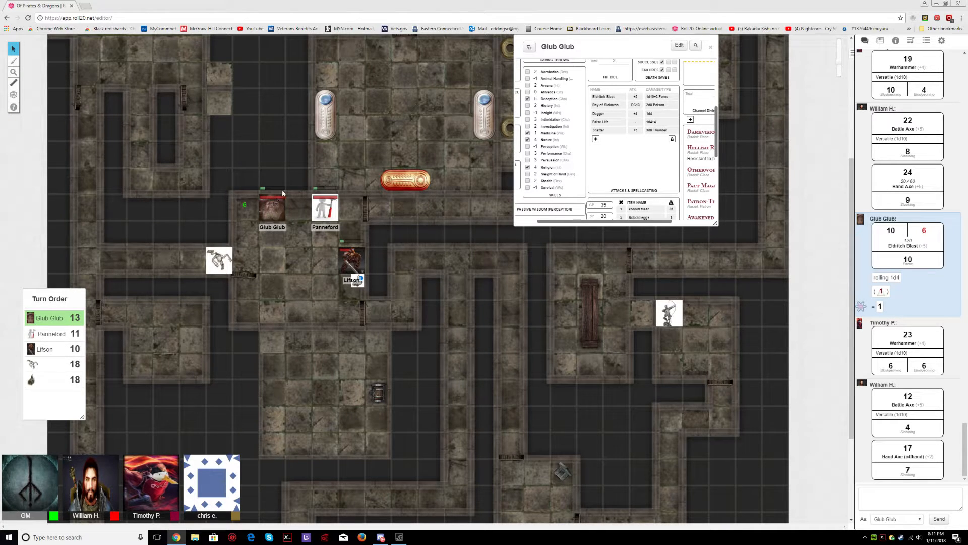
{"action": "mouse_move", "coordinate": [282, 185]}
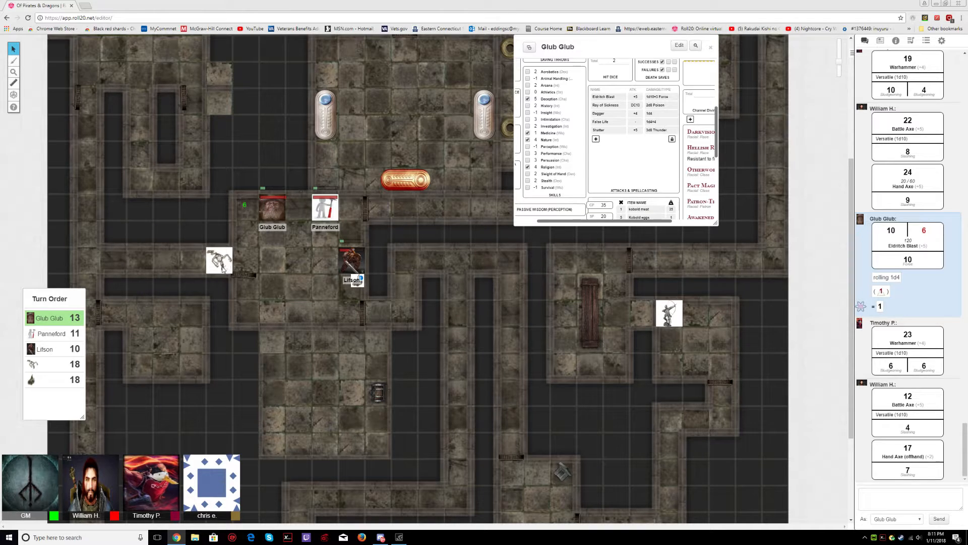
{"action": "mouse_move", "coordinate": [213, 243]}
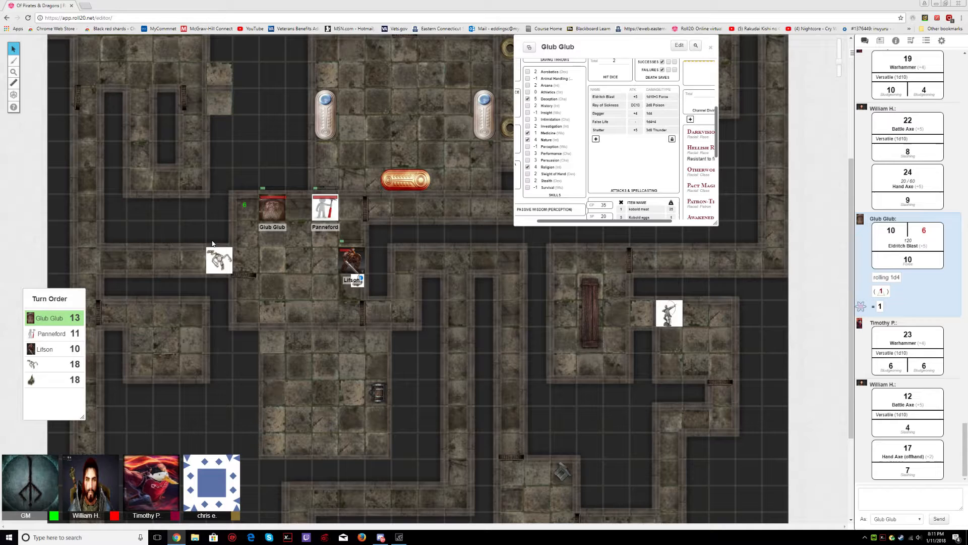
{"action": "mouse_move", "coordinate": [247, 261]}
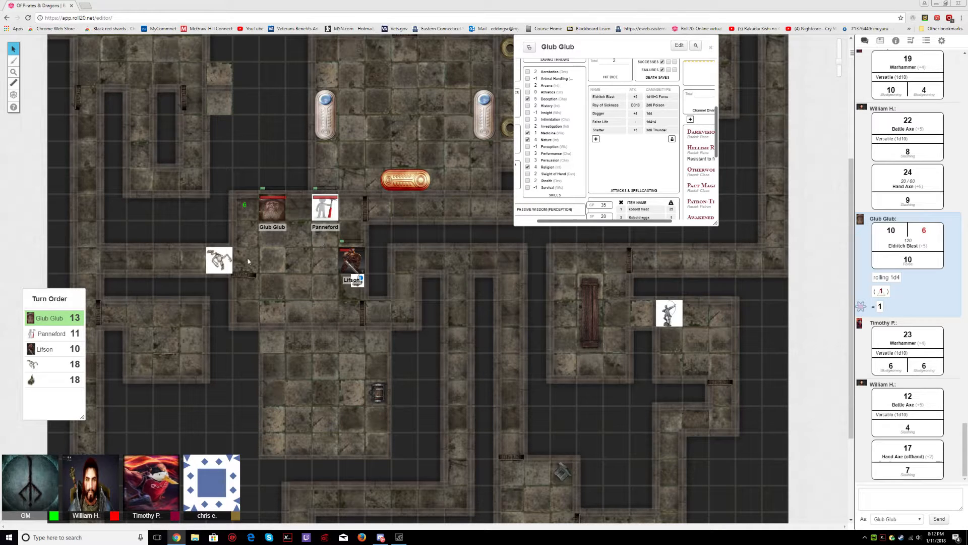
{"action": "mouse_move", "coordinate": [303, 249]}
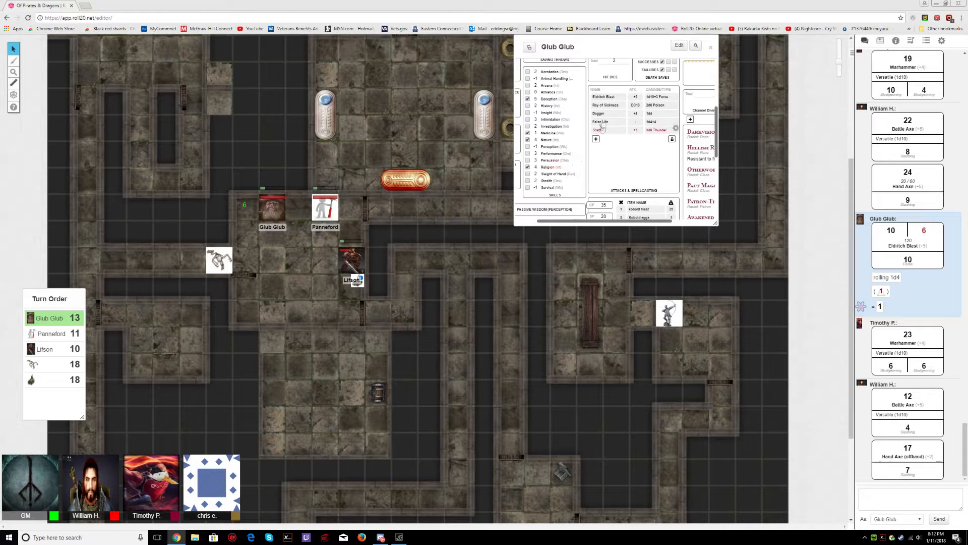
Step: Roll Glub Glub's Eldritch Blast attack from the sheet, posting 18/14 to hit and 12 damage
{"action": "left_click", "coordinate": [603, 96]}
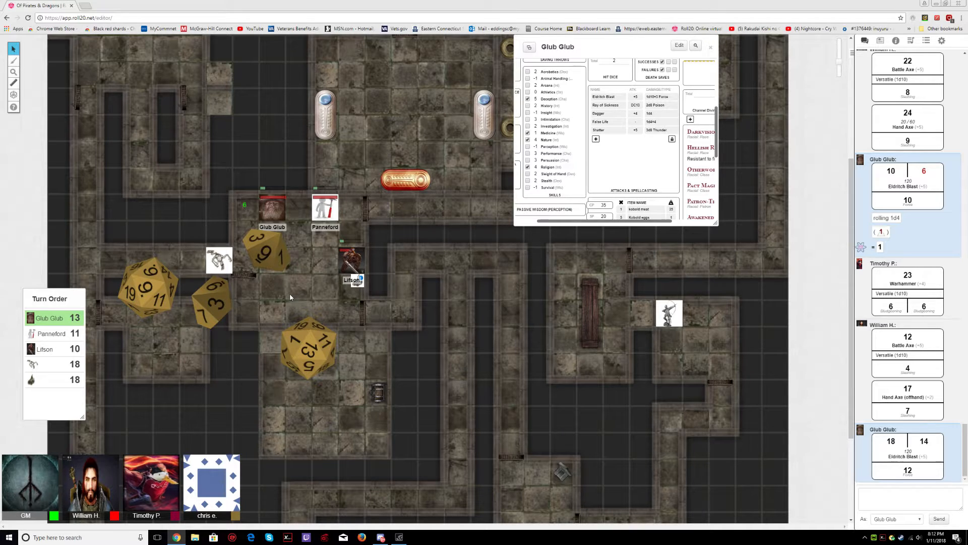
{"action": "mouse_move", "coordinate": [372, 260]}
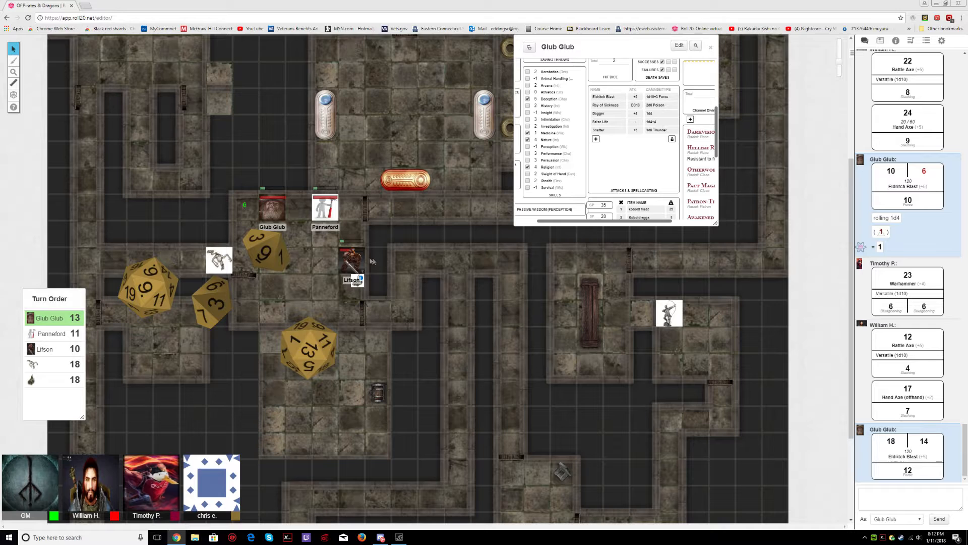
{"action": "mouse_move", "coordinate": [367, 259]}
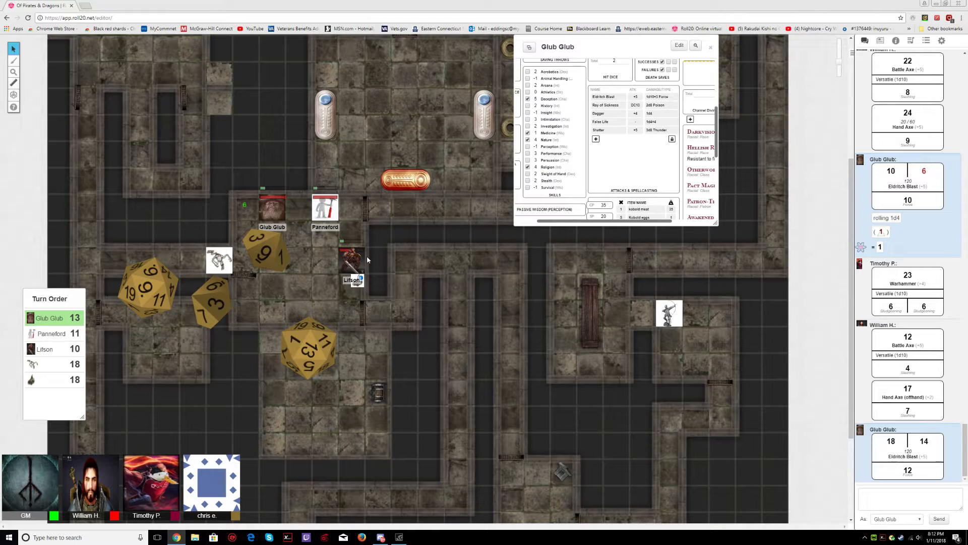
{"action": "mouse_move", "coordinate": [475, 212]}
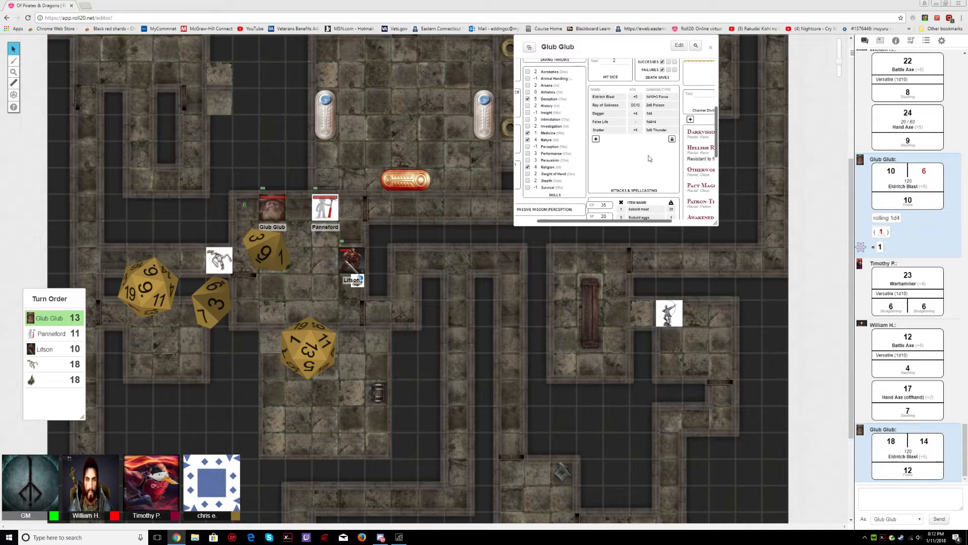
Step: Search 'eldritch blast' in a new tab and open the D&D 5th Edition Wiki article
{"action": "left_click", "coordinate": [111, 5]}
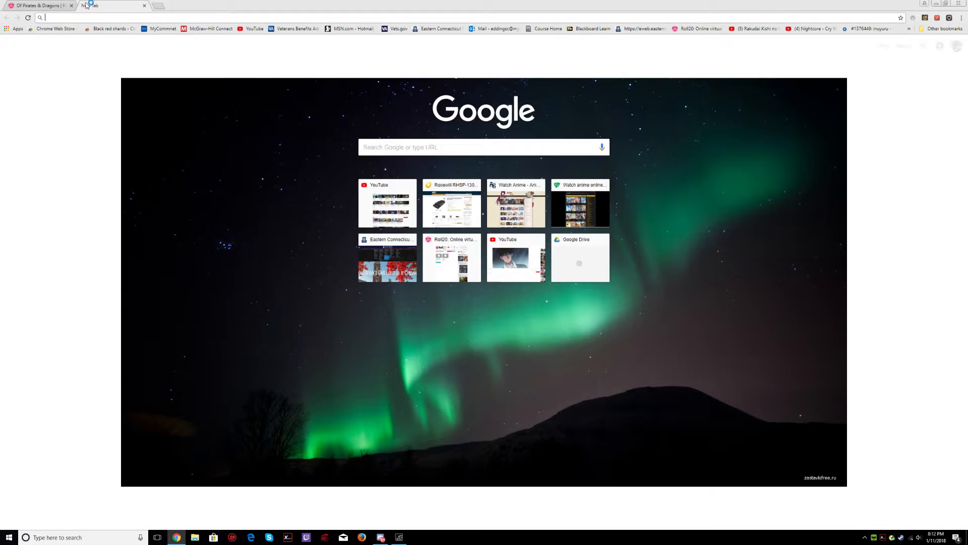
{"action": "type", "text": "eldrit ch b"}
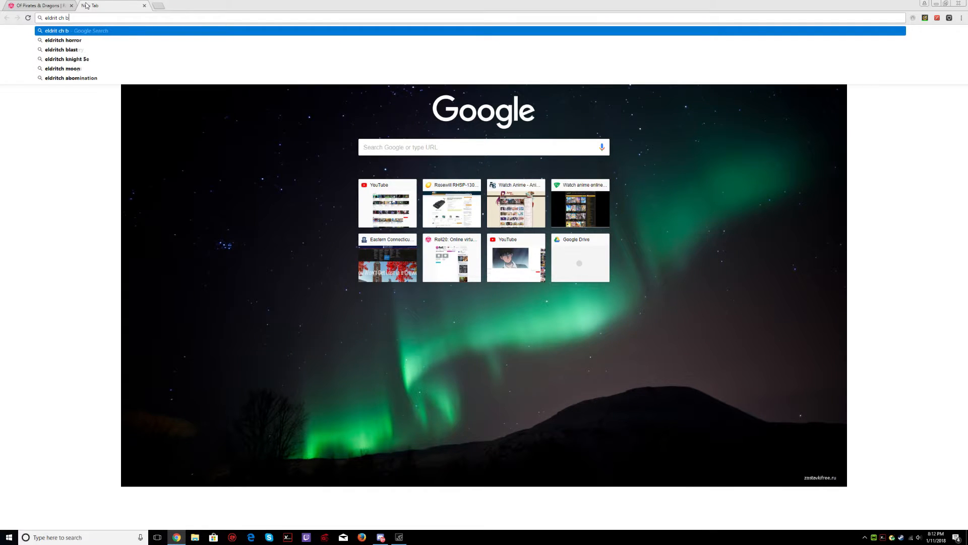
{"action": "key", "text": "Enter"}
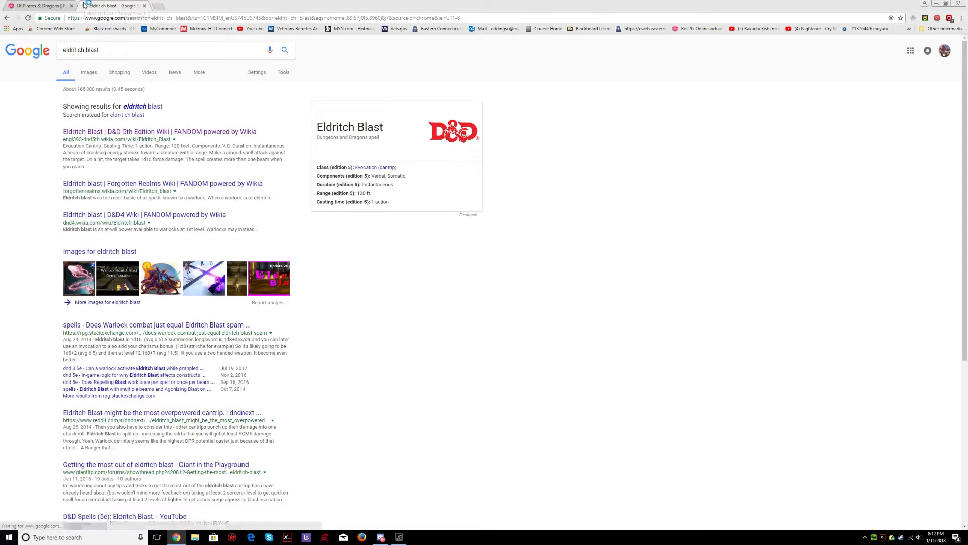
{"action": "left_click", "coordinate": [158, 131]}
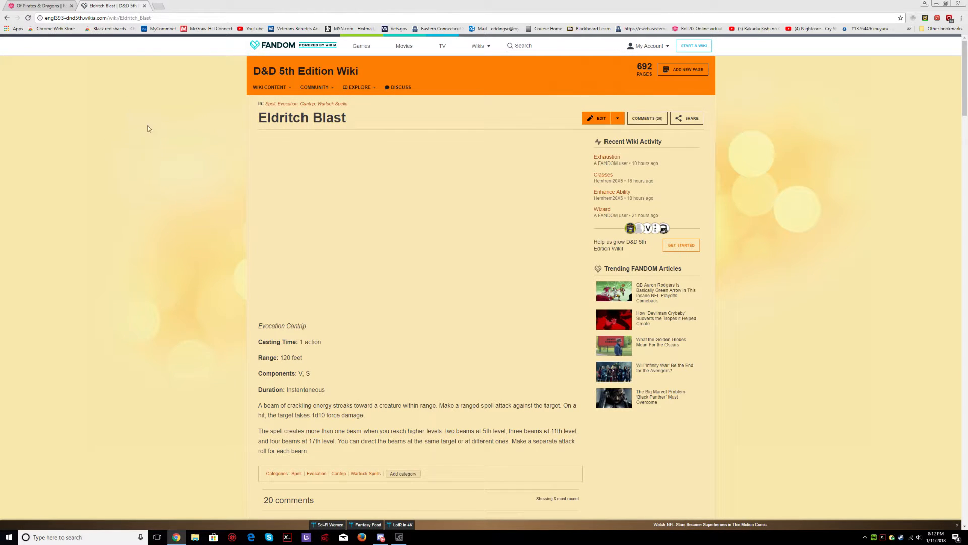
Step: Read the Eldritch Blast article, then close the wiki tab to return to Roll20
{"action": "left_click", "coordinate": [419, 229]}
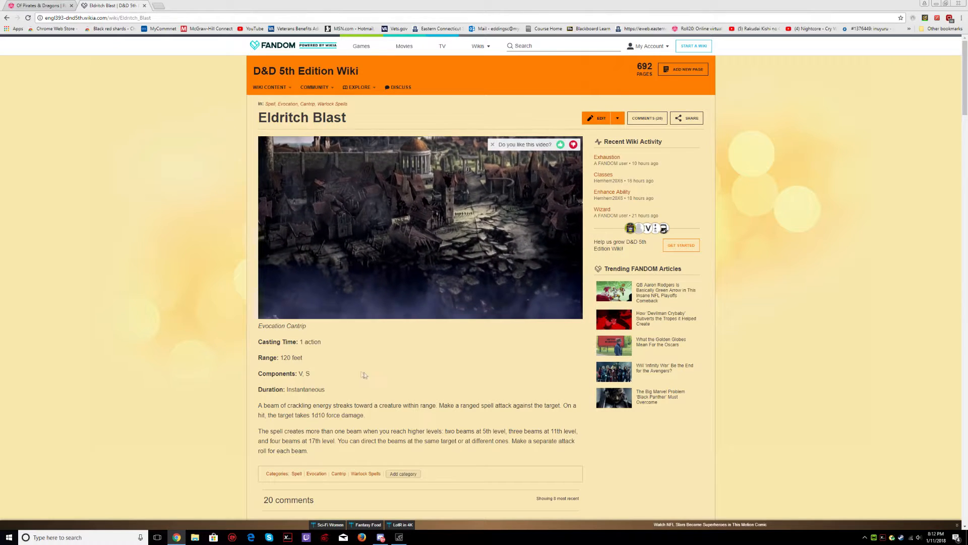
{"action": "left_click", "coordinate": [419, 227]}
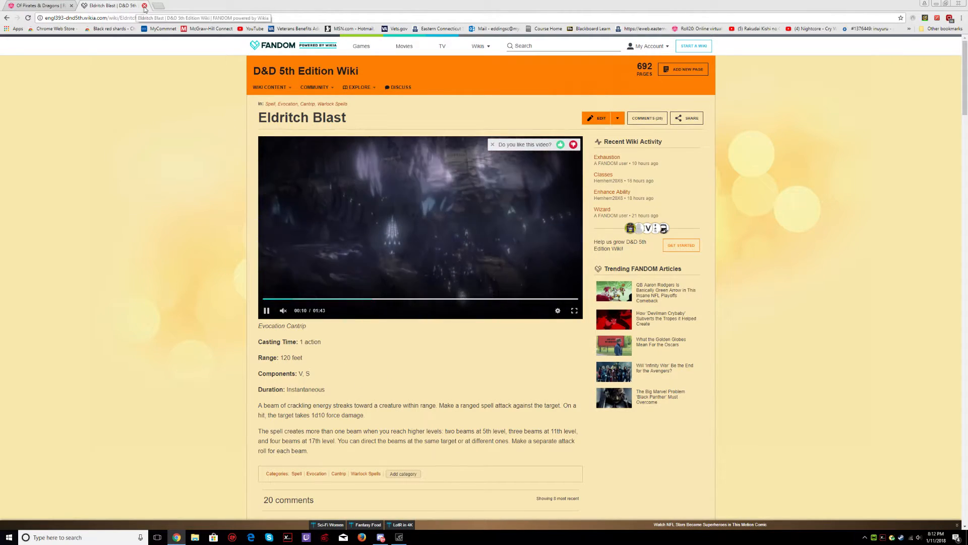
{"action": "left_click", "coordinate": [38, 6]}
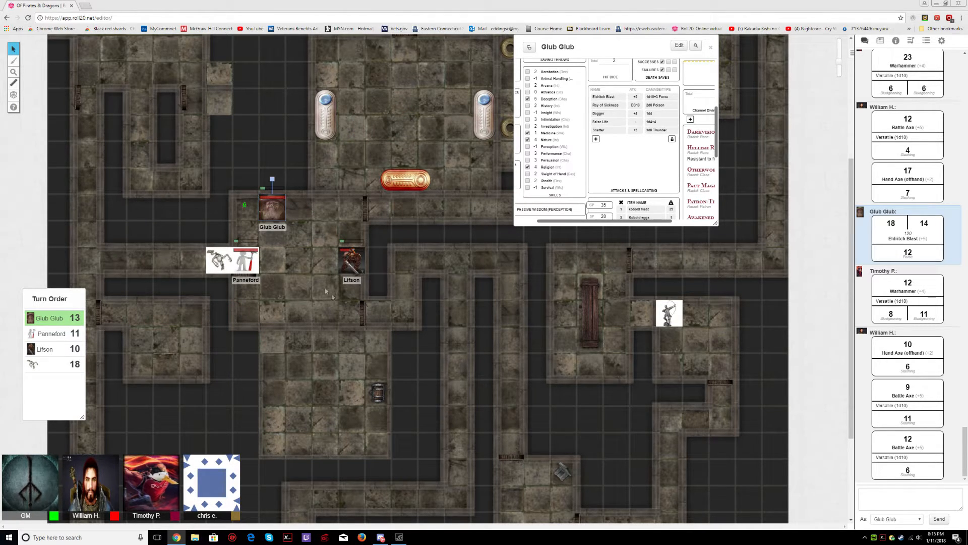
Step: Select and deselect Lifson's token on the map after the skeleton is cleared
{"action": "left_click", "coordinate": [351, 257]}
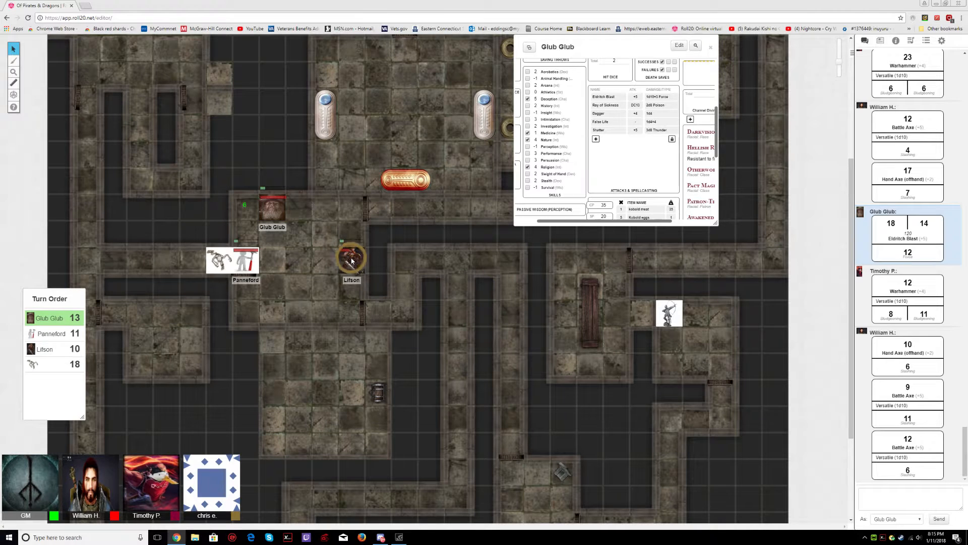
{"action": "left_click", "coordinate": [351, 256]}
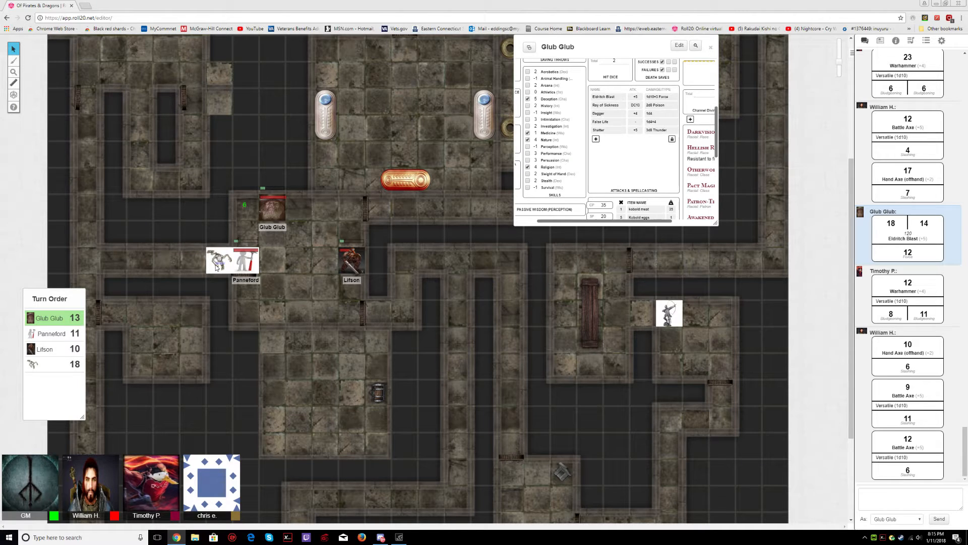
Step: Scroll Glub Glub's sheet down to the Equipment section showing 57.24 total weight
{"action": "left_click", "coordinate": [221, 259]}
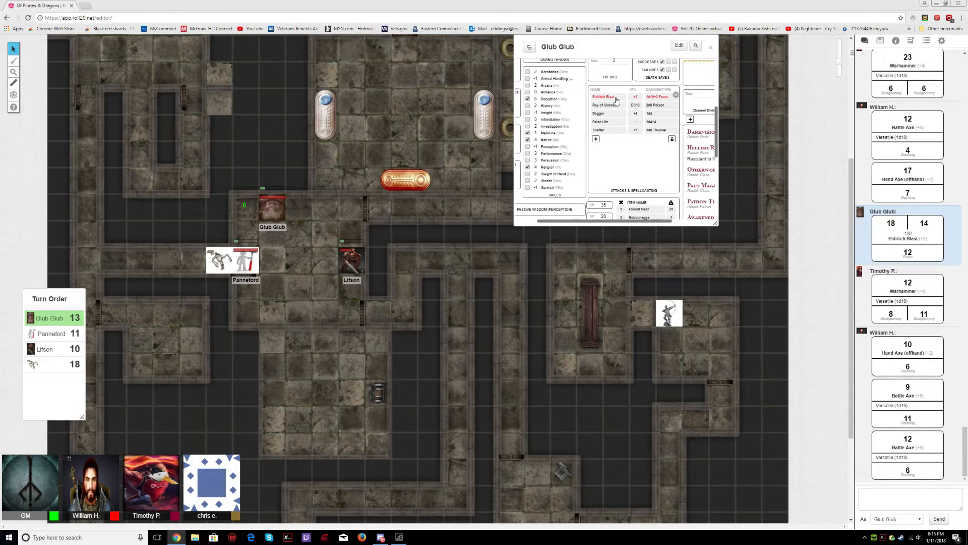
{"action": "left_click", "coordinate": [272, 207]}
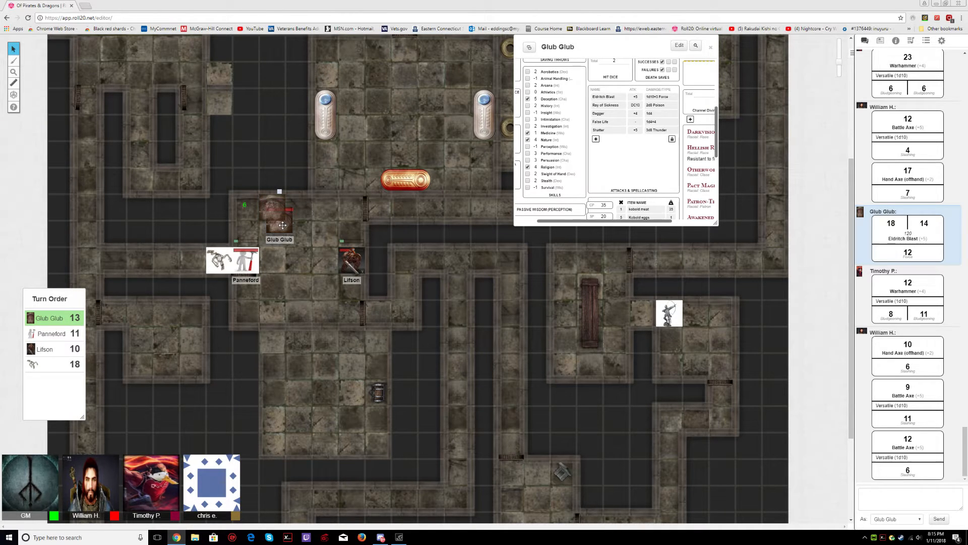
{"action": "left_click_drag", "start_coordinate": [279, 222], "coordinate": [282, 265]}
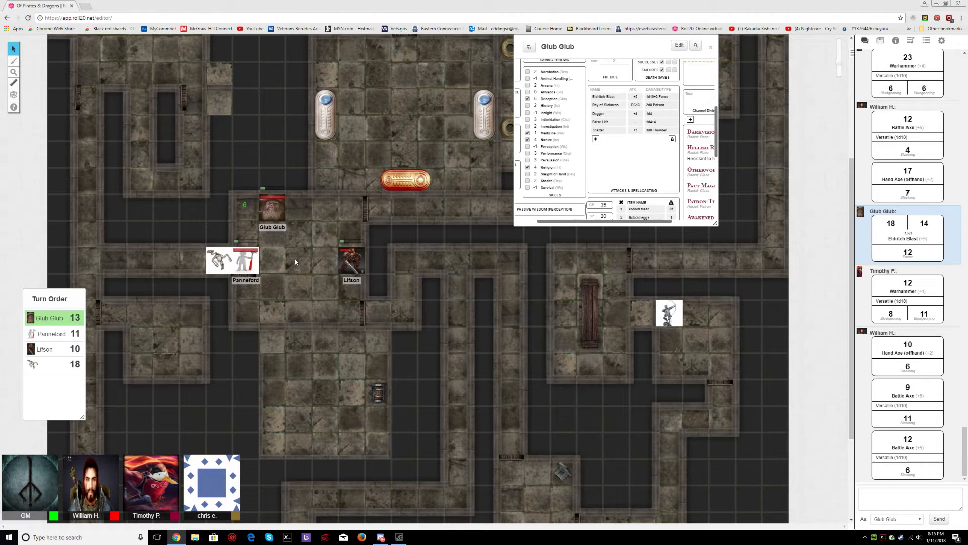
{"action": "mouse_move", "coordinate": [274, 241]}
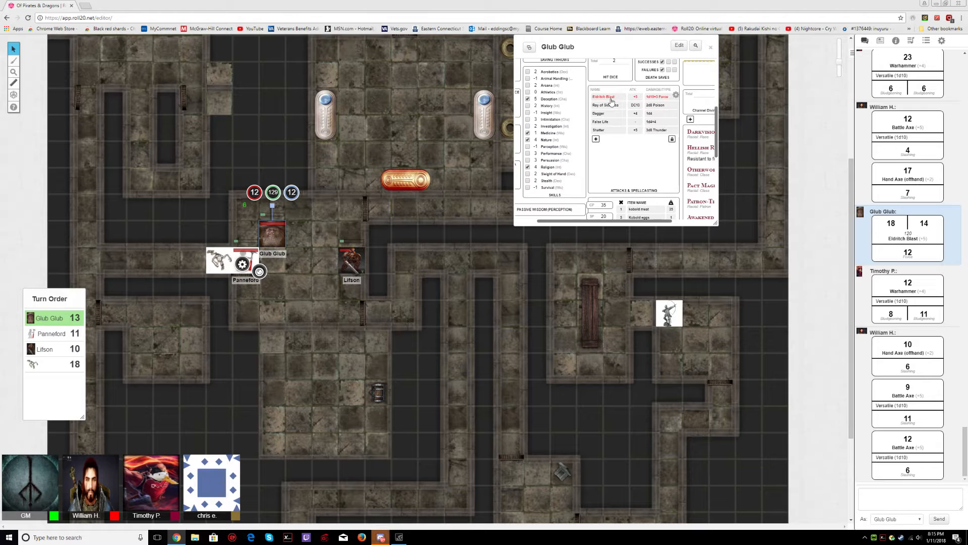
{"action": "mouse_move", "coordinate": [285, 264]}
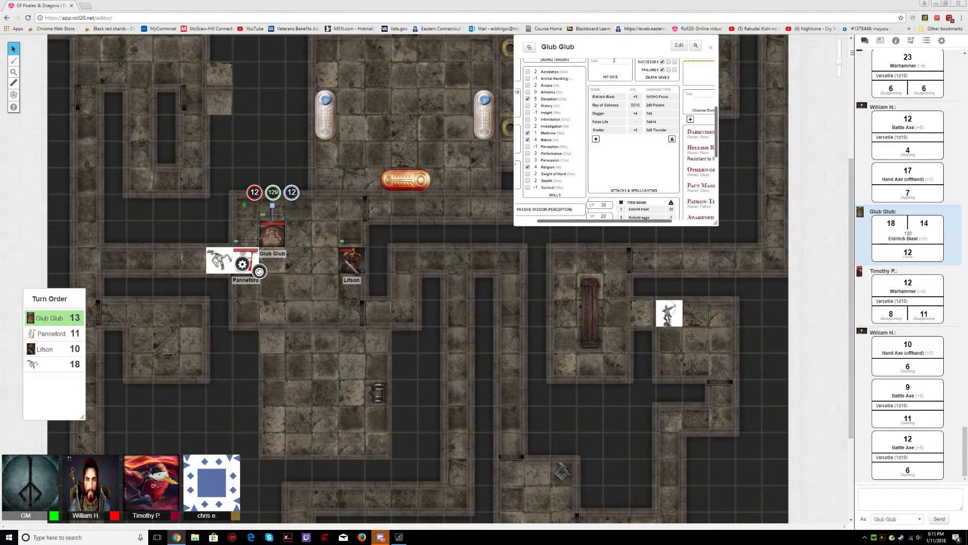
{"action": "left_click", "coordinate": [272, 233]}
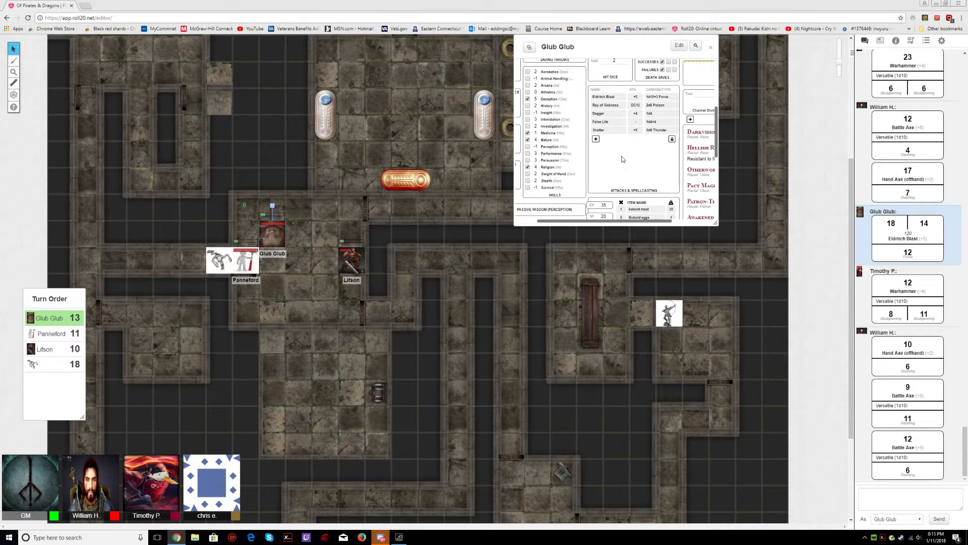
{"action": "mouse_move", "coordinate": [637, 166]}
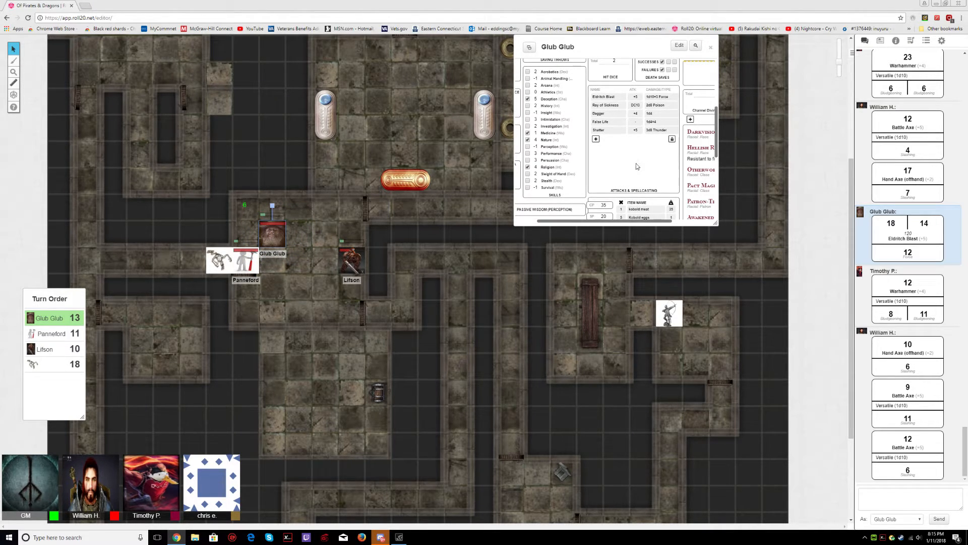
{"action": "scroll", "scroll_direction": "down", "scroll_amount": 3}
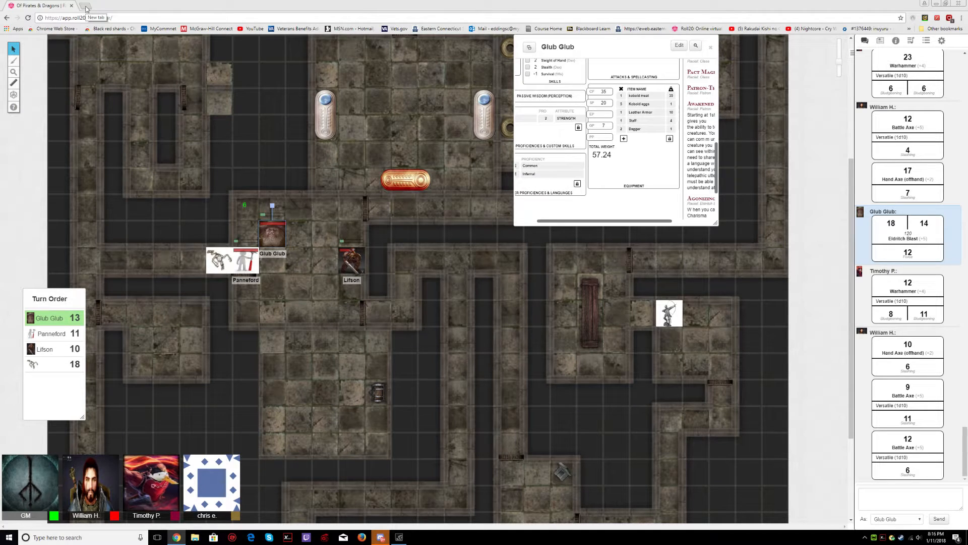
Step: Search Google for 'weight of skeleton' in a new Chrome tab
{"action": "left_click", "coordinate": [111, 6]}
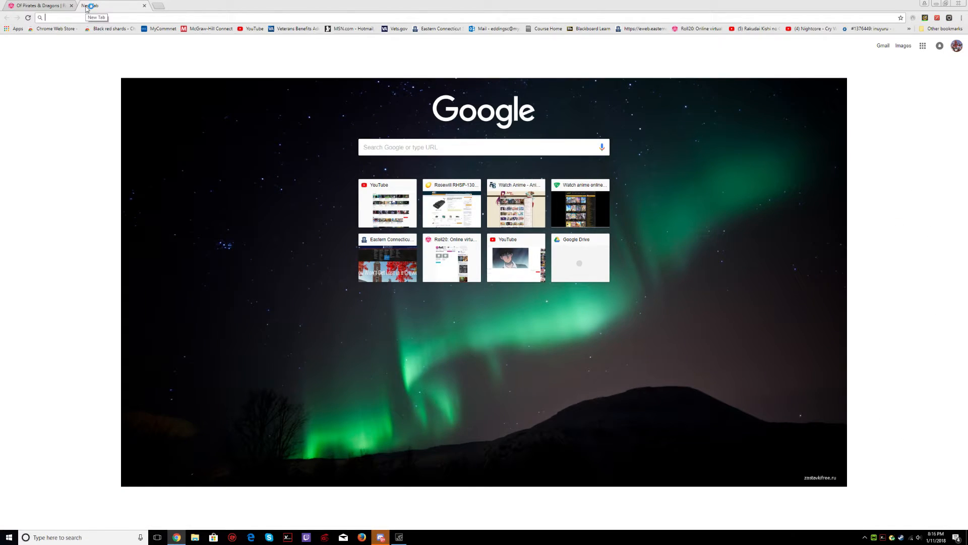
{"action": "type", "text": "weight of skeleton"}
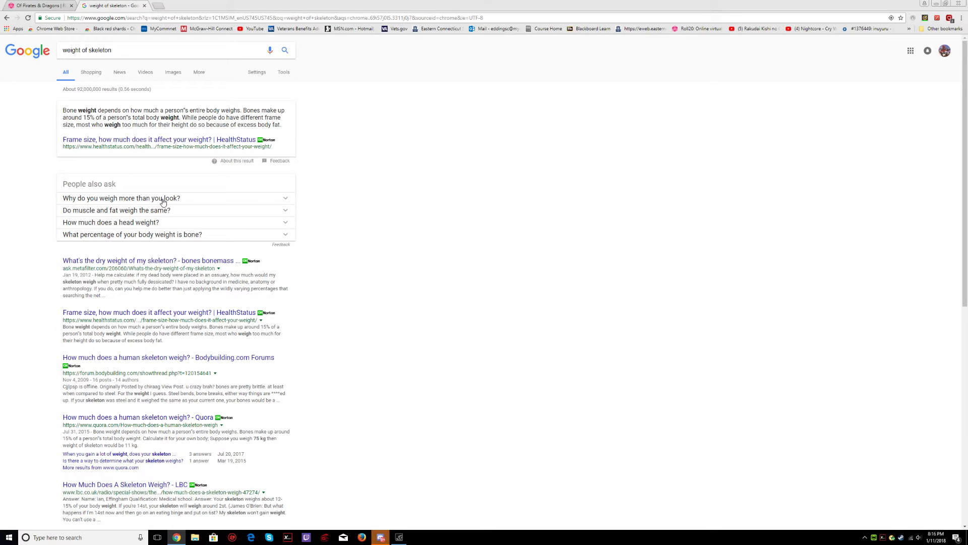
{"action": "mouse_move", "coordinate": [145, 226]}
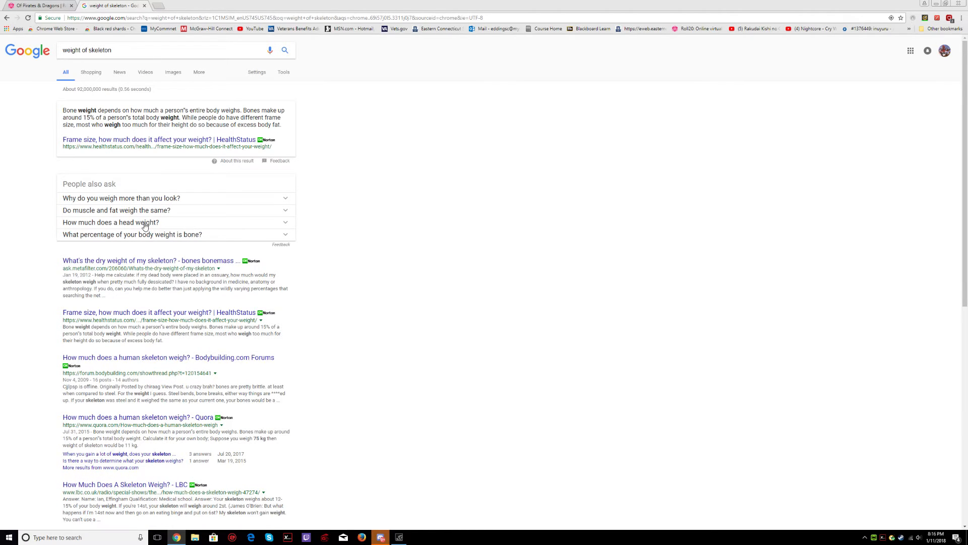
{"action": "left_click", "coordinate": [111, 221]}
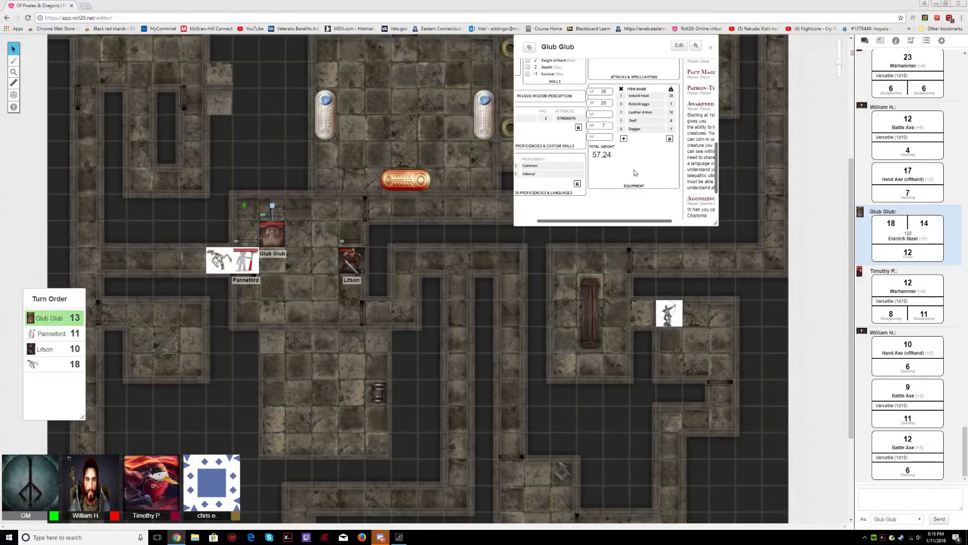
{"action": "mouse_move", "coordinate": [183, 227]}
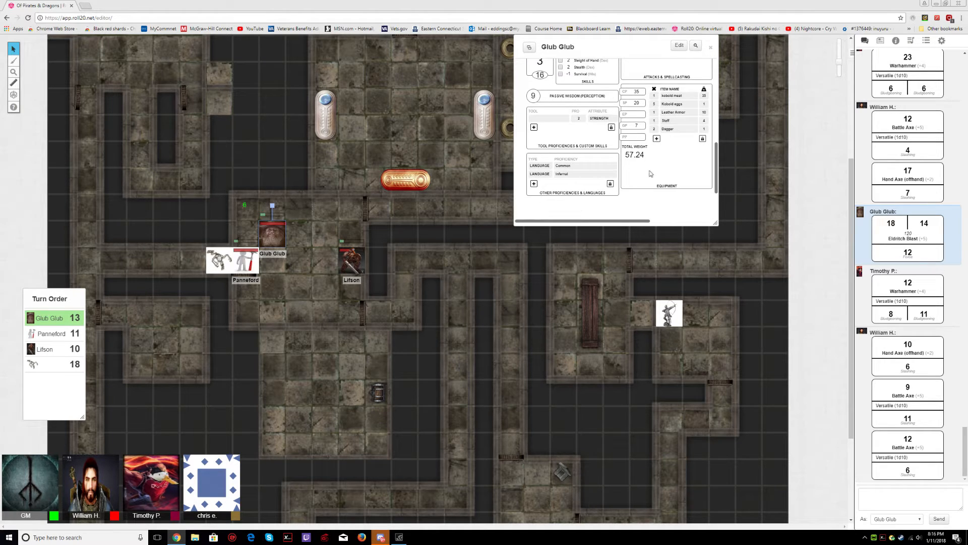
Step: Switch back to Roll20 and scroll Glub Glub's sheet to the skills list
{"action": "left_click", "coordinate": [625, 63]}
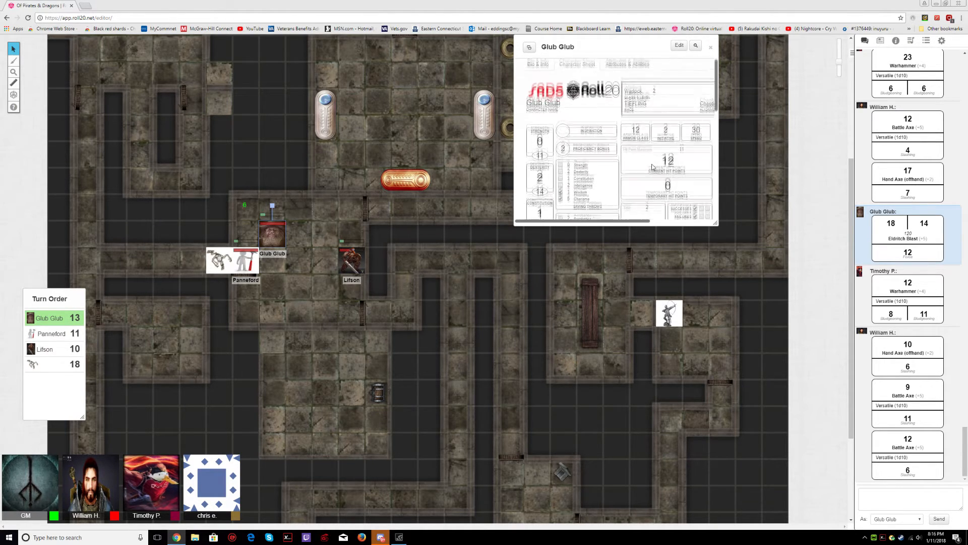
{"action": "scroll", "scroll_direction": "down", "scroll_amount": 3}
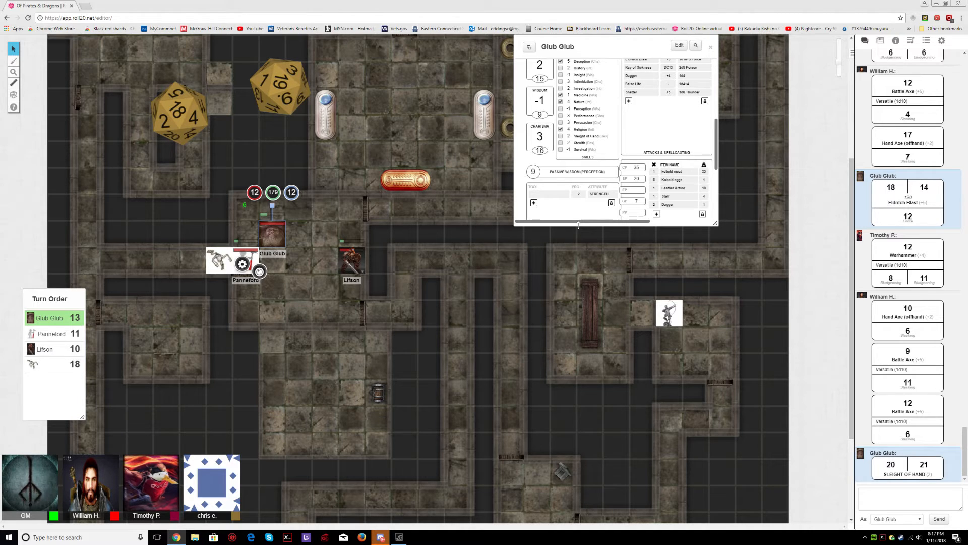
{"action": "mouse_move", "coordinate": [465, 289]}
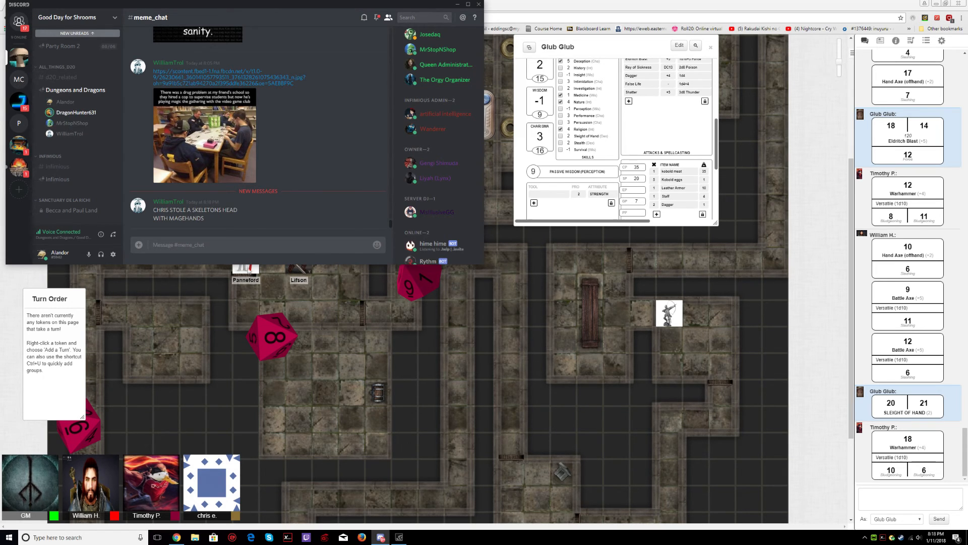
{"action": "mouse_move", "coordinate": [258, 207]}
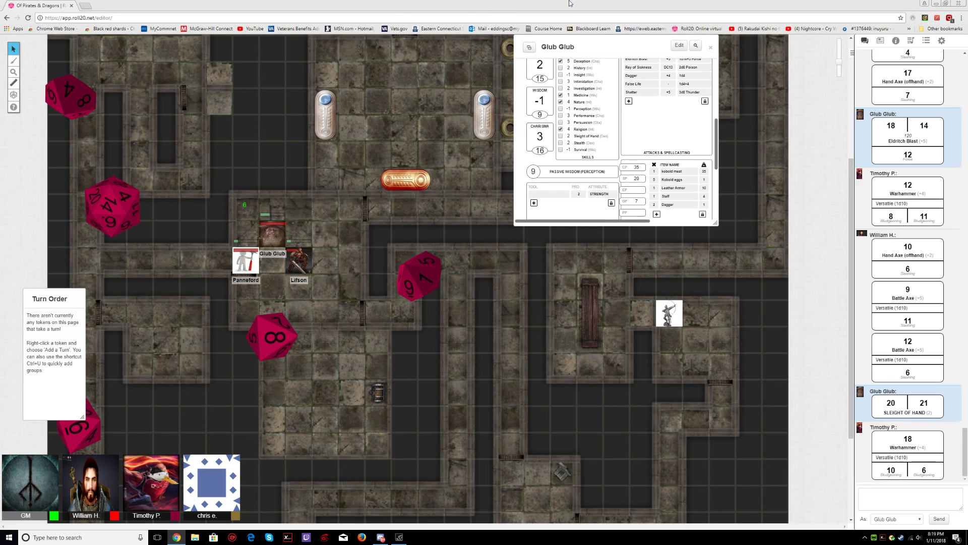
{"action": "mouse_move", "coordinate": [264, 246]}
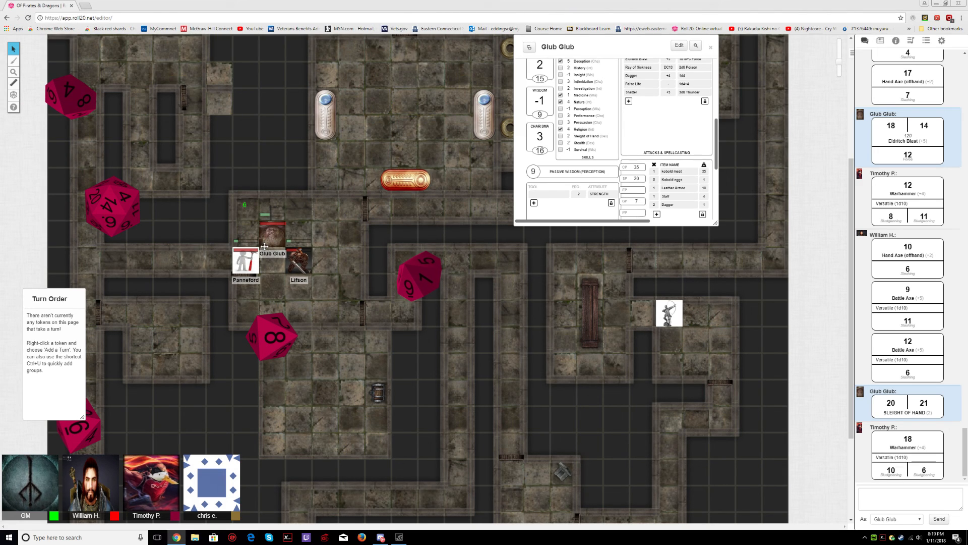